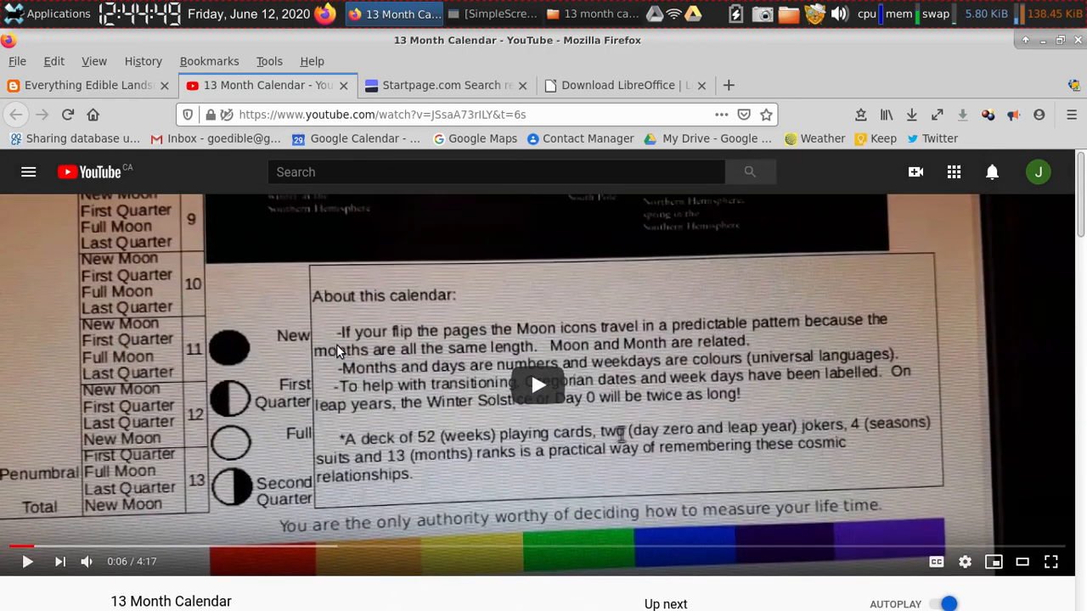
Scroll the 13 Month Calendar video page down to the Google Drive download links.
{"action": "scroll", "scroll_direction": "down", "scroll_amount": 3}
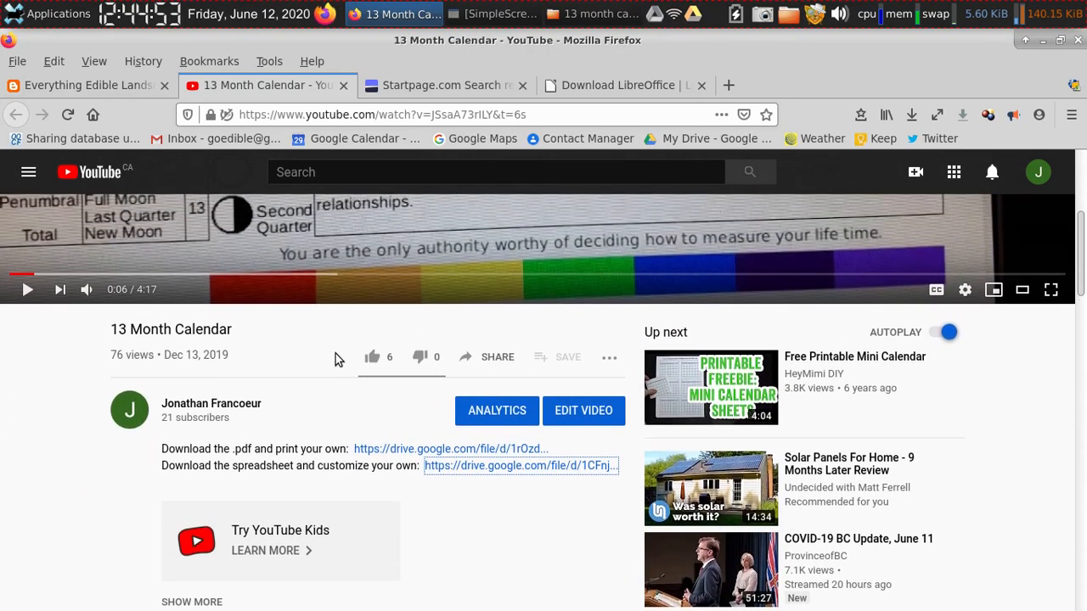
{"action": "mouse_move", "coordinate": [482, 471]}
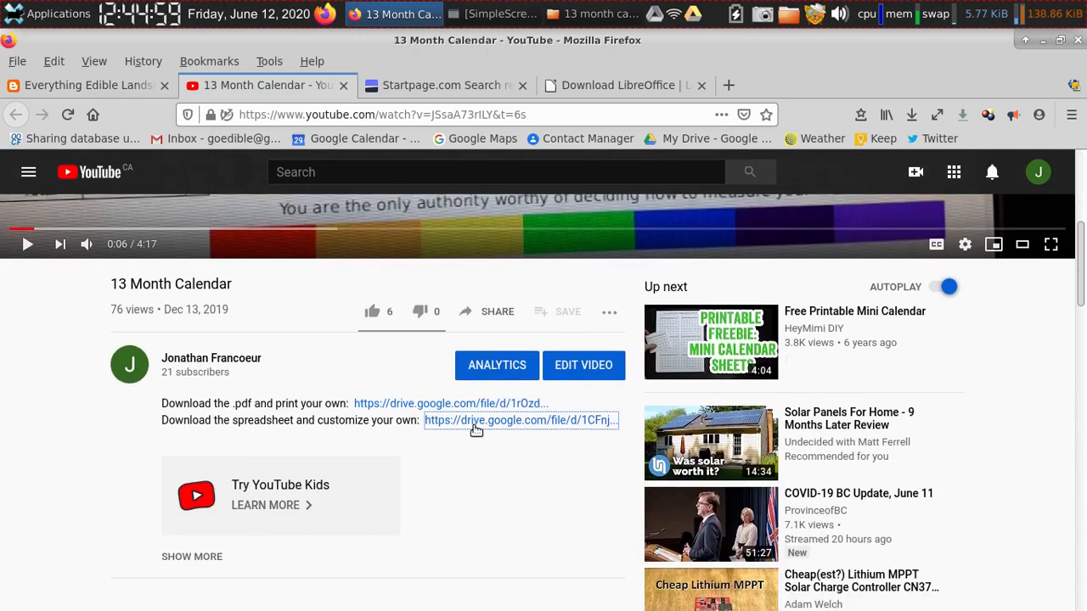
{"action": "mouse_move", "coordinate": [480, 424]}
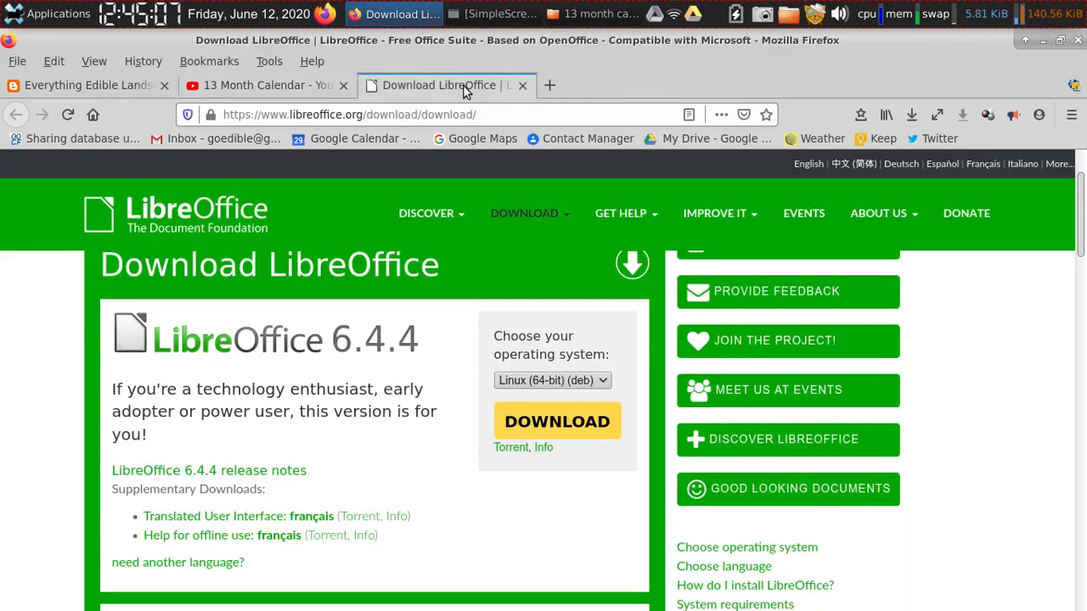
{"action": "mouse_move", "coordinate": [475, 439]}
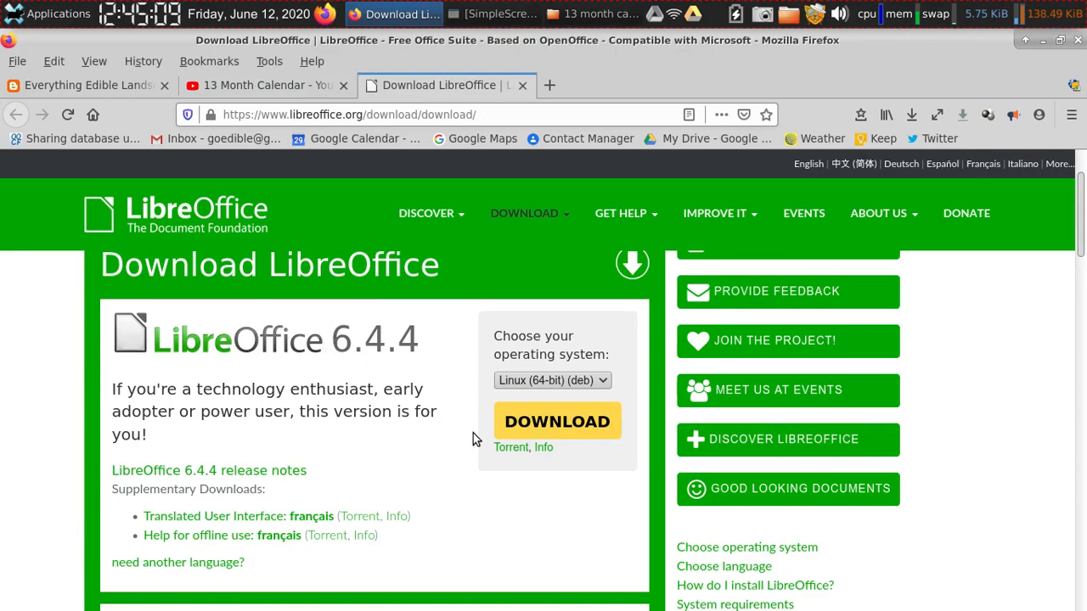
{"action": "mouse_move", "coordinate": [361, 385]}
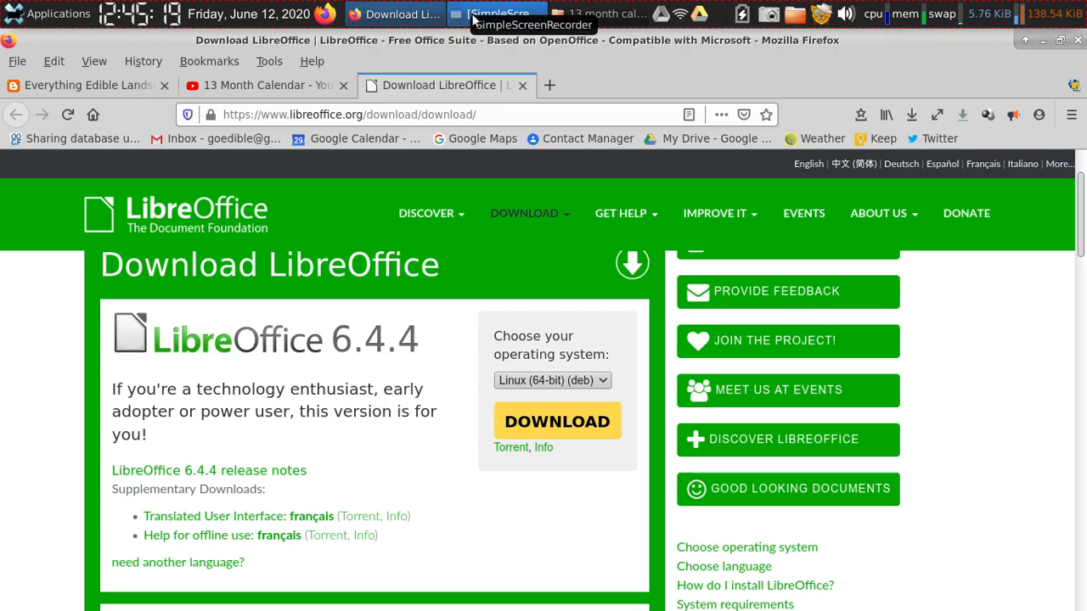
Open '13 month calendar template.ods' from the file manager and enable its macros.
{"action": "left_click", "coordinate": [603, 13]}
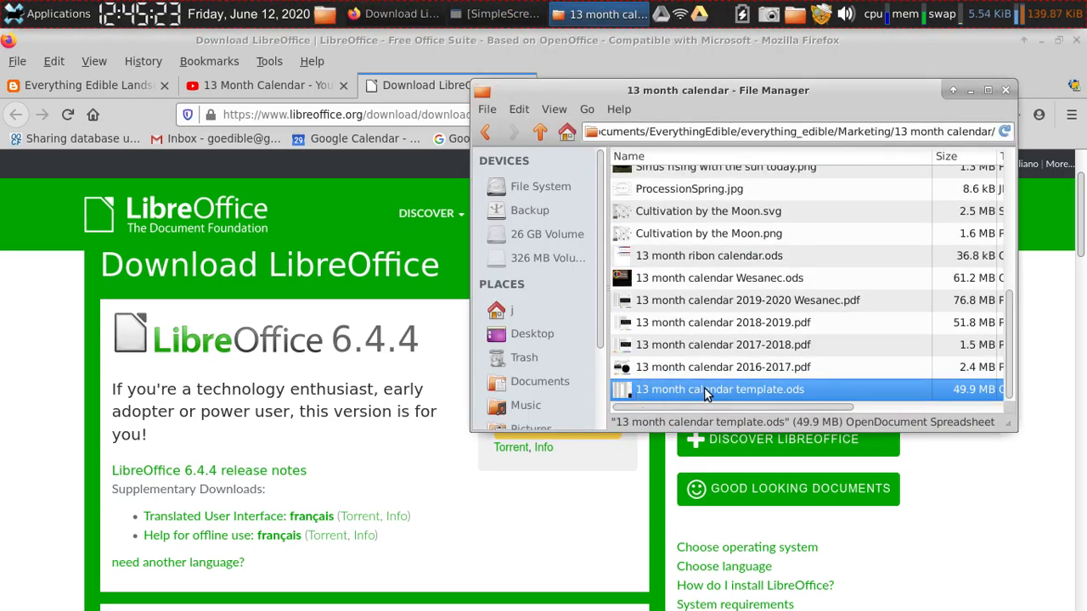
{"action": "double_click", "coordinate": [718, 388]}
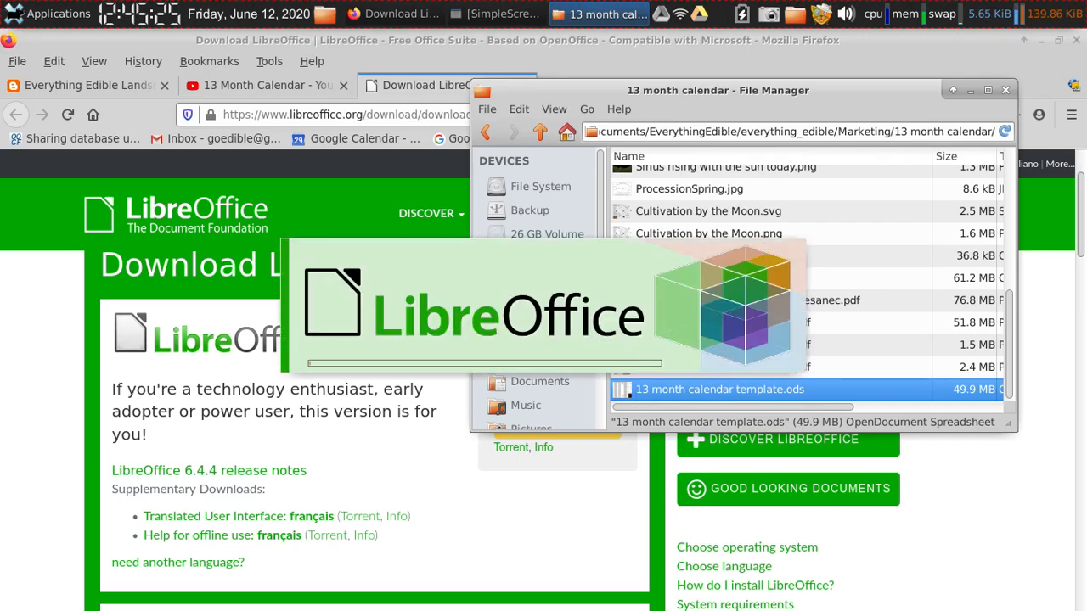
{"action": "double_click", "coordinate": [719, 389]}
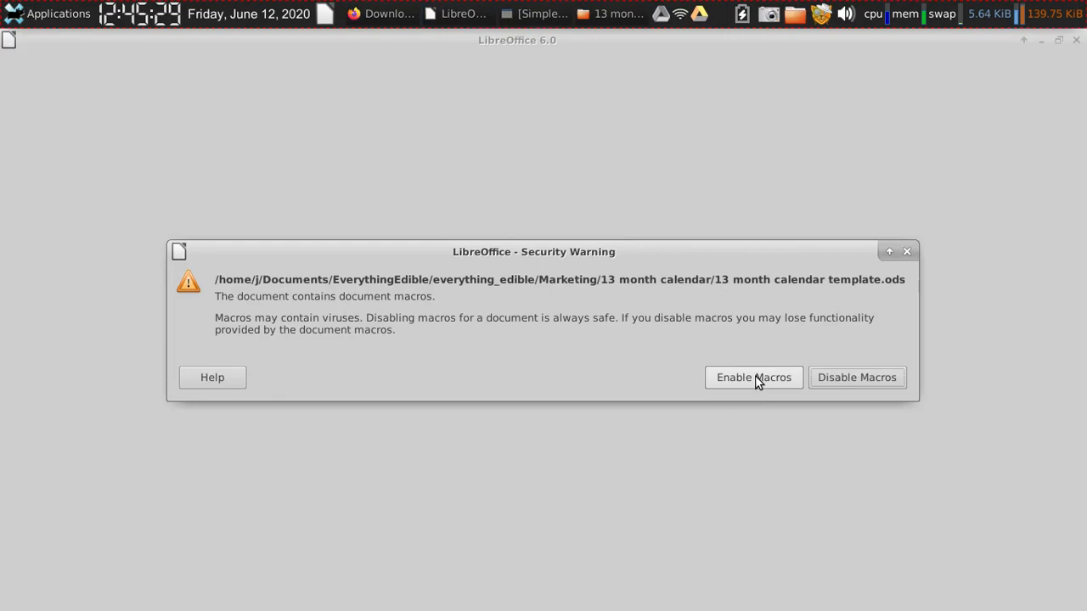
{"action": "left_click", "coordinate": [753, 377]}
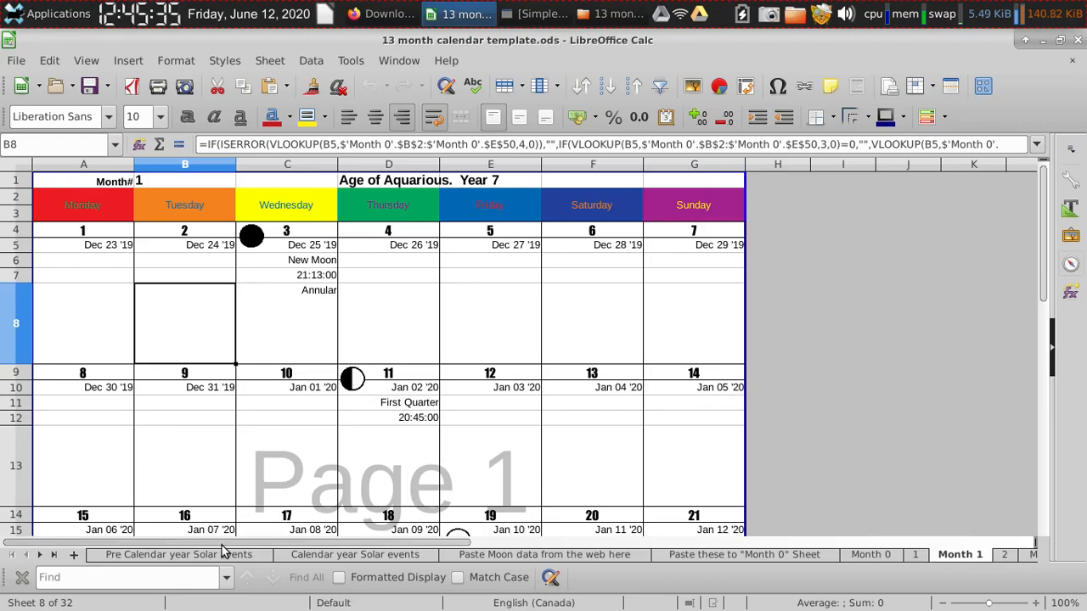
{"action": "mouse_move", "coordinate": [179, 289]}
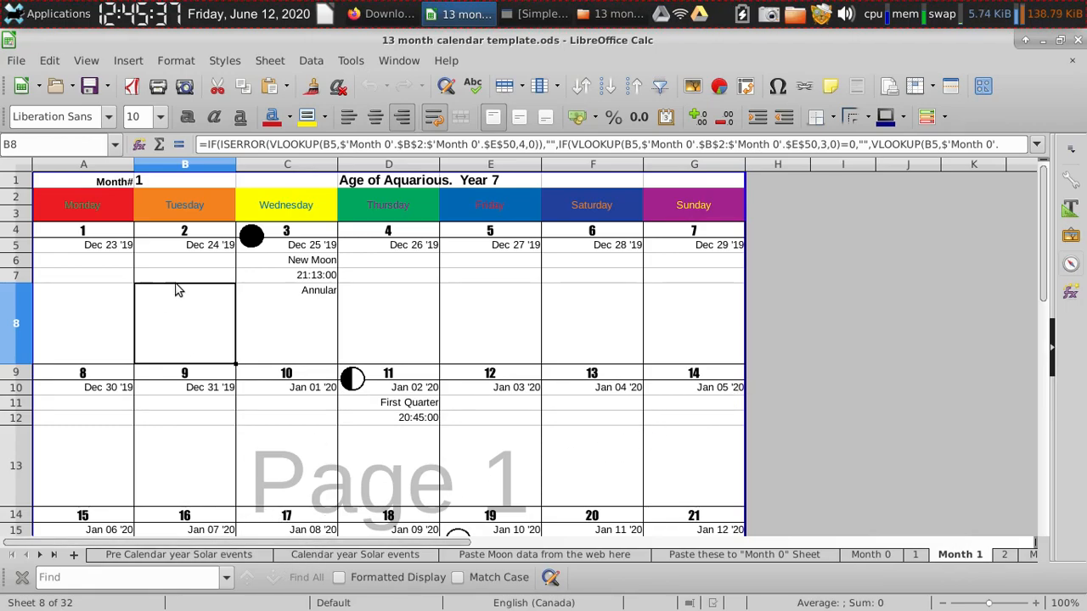
{"action": "mouse_move", "coordinate": [139, 563]}
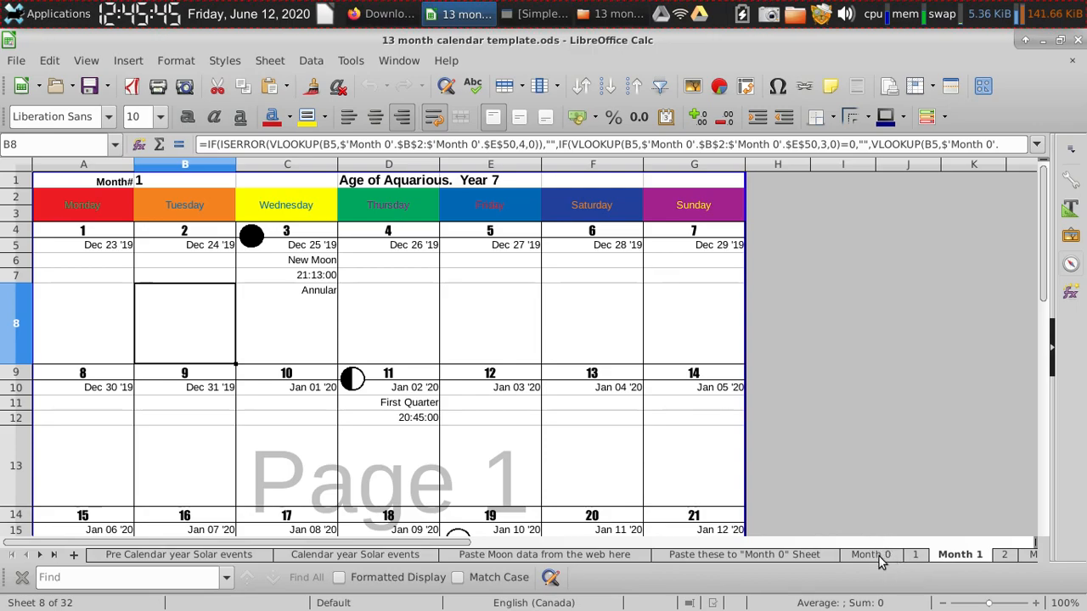
Switch to the Month 0 sheet and scroll through its moon data and zodiac diagram.
{"action": "left_click", "coordinate": [870, 555]}
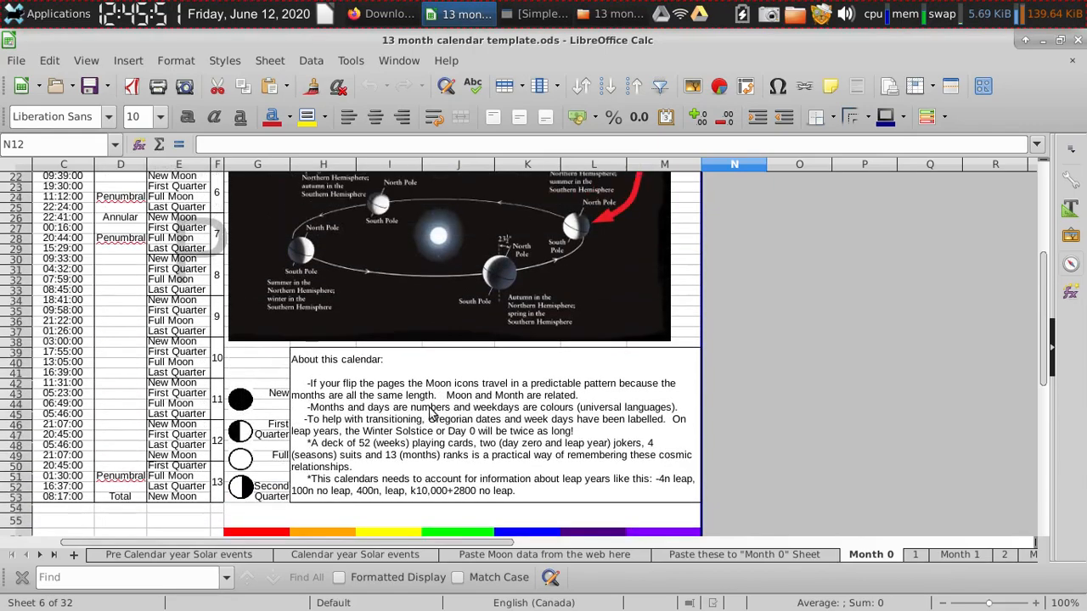
{"action": "scroll", "scroll_direction": "up", "scroll_amount": 3}
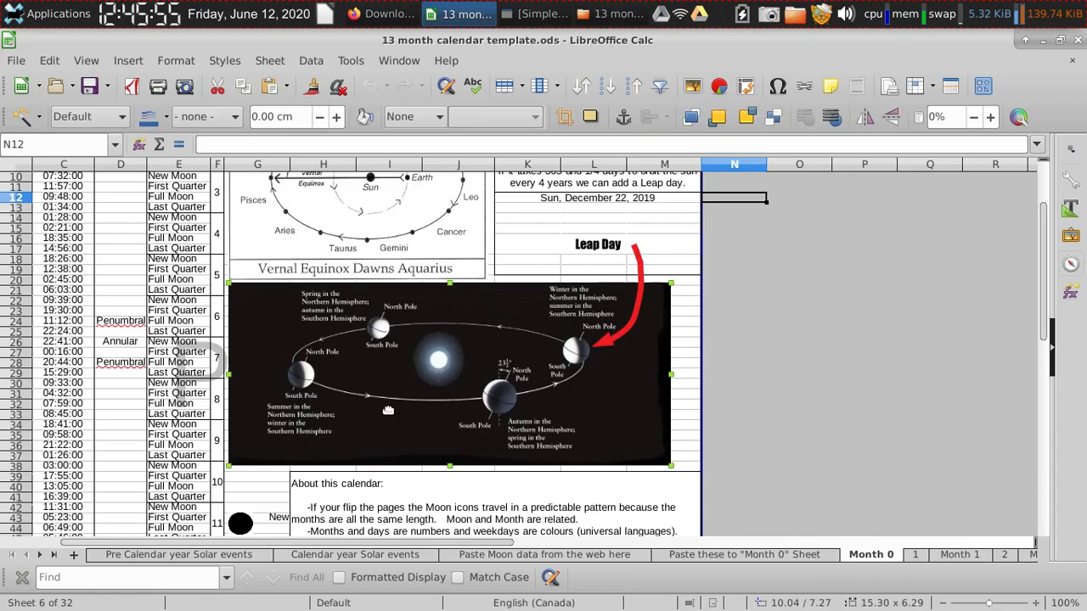
{"action": "mouse_move", "coordinate": [462, 367]}
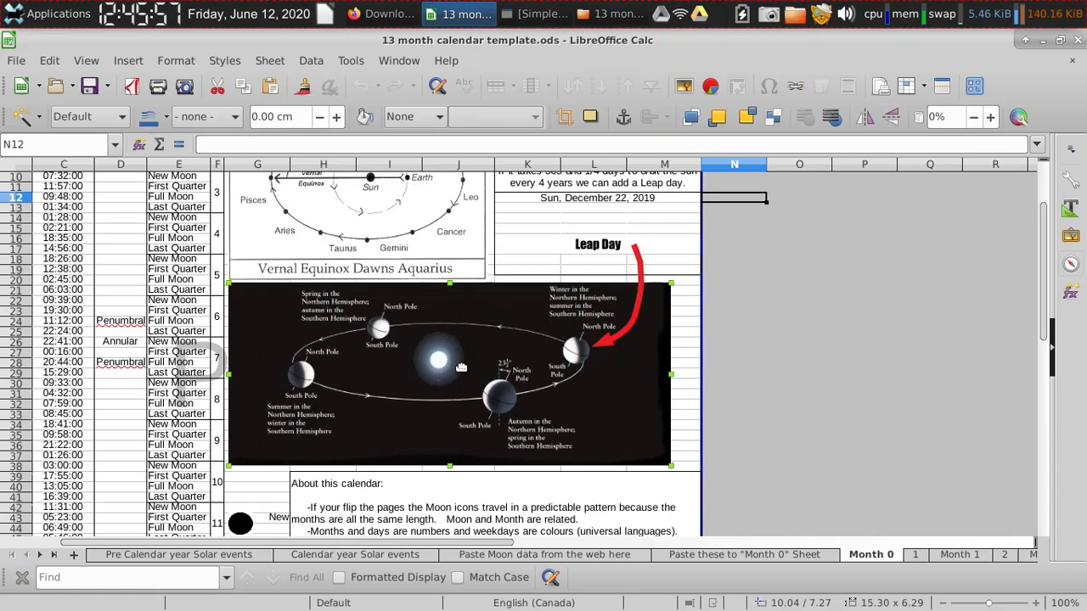
{"action": "scroll", "scroll_direction": "down", "scroll_amount": 3}
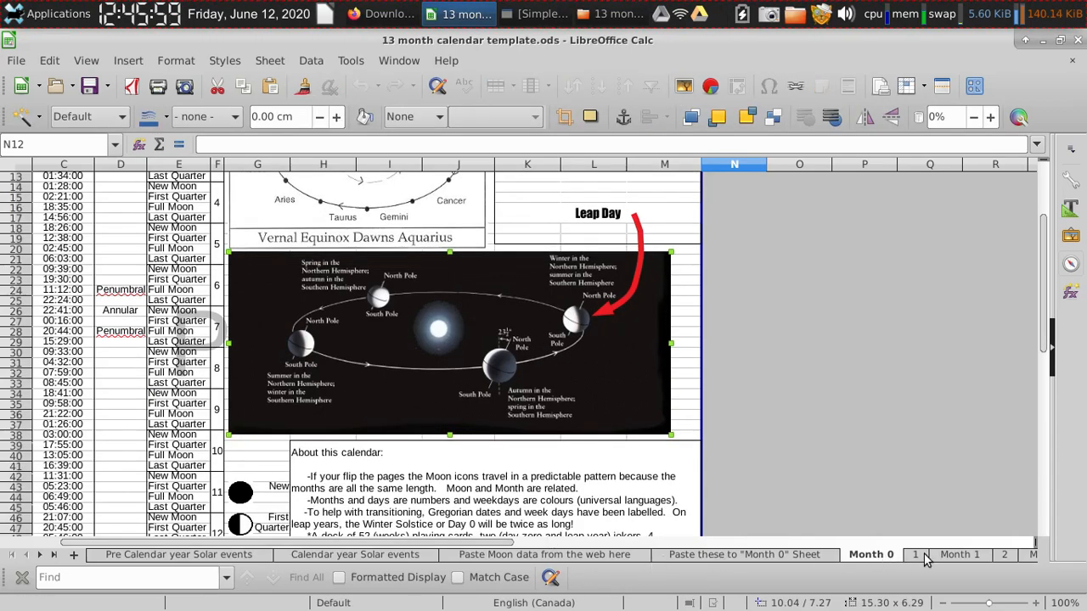
Switch to sheet 1 and scroll from the star map to the solar events listing.
{"action": "left_click", "coordinate": [915, 555]}
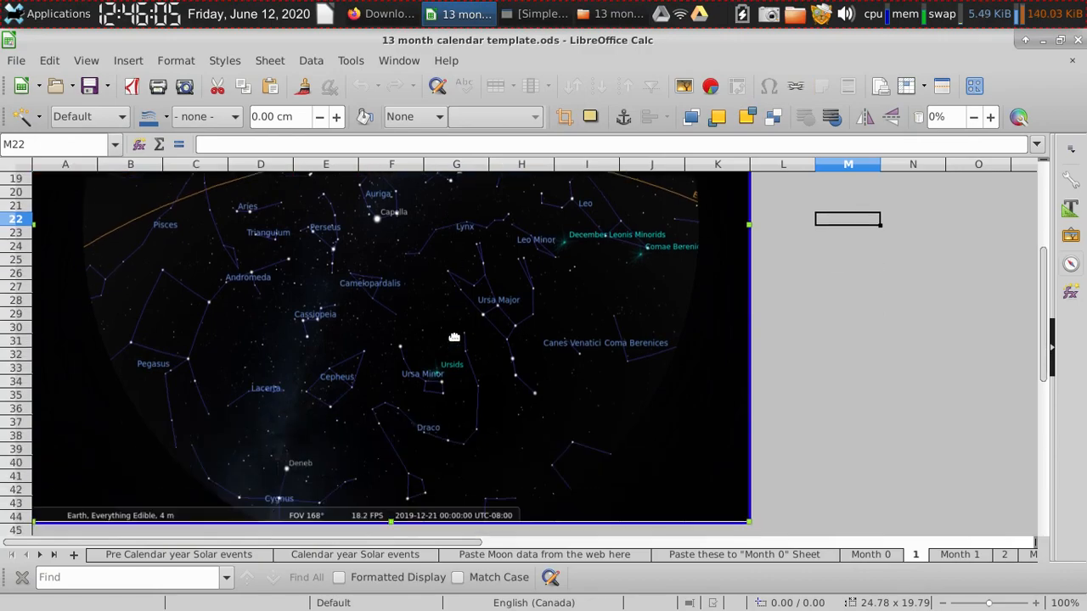
{"action": "scroll", "scroll_direction": "up", "scroll_amount": 3}
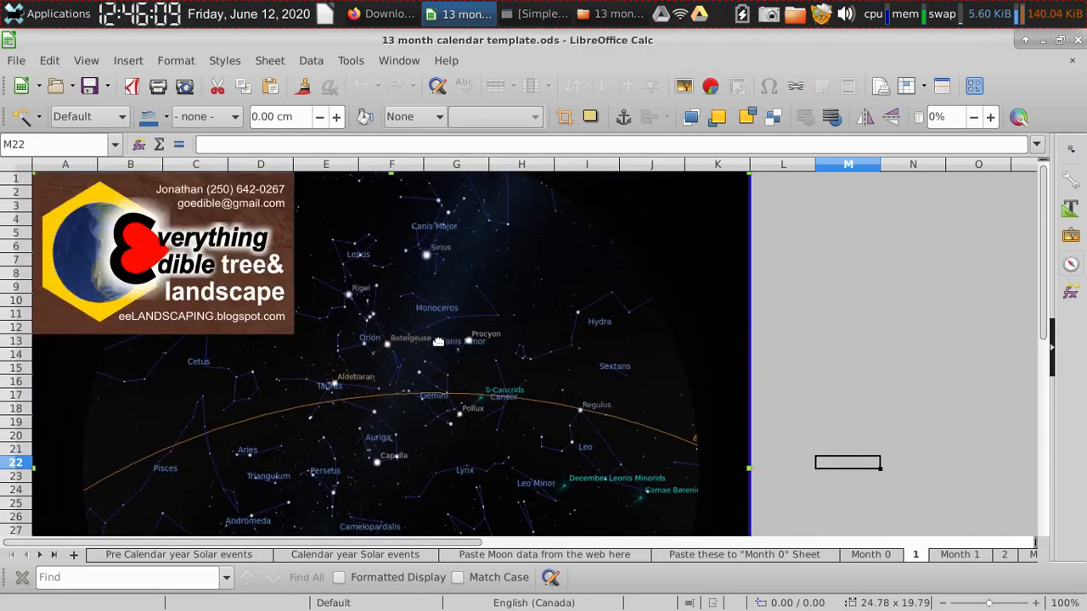
{"action": "mouse_move", "coordinate": [221, 261]}
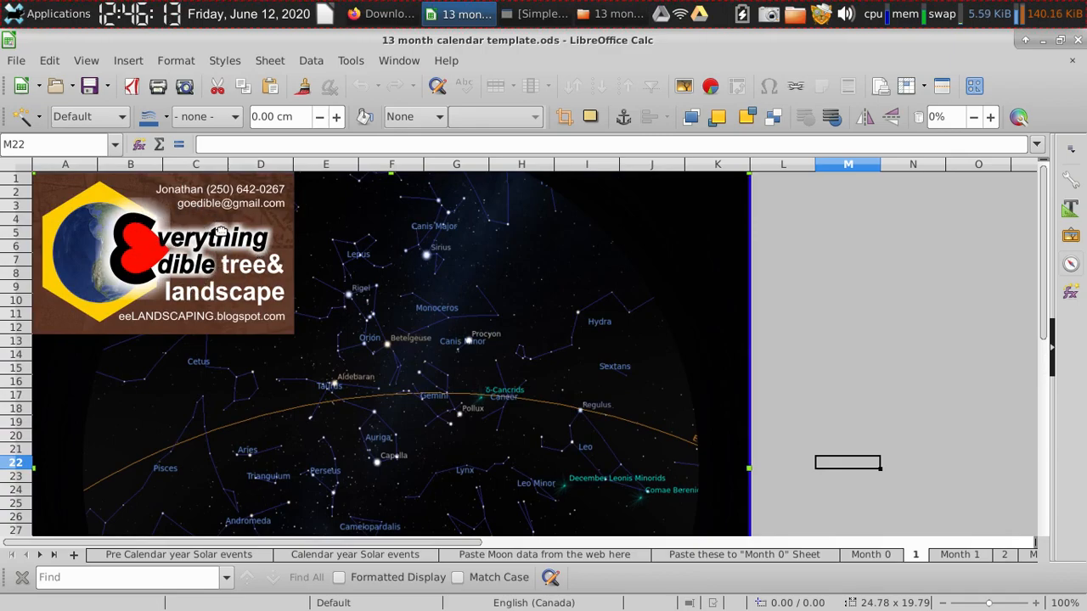
{"action": "mouse_move", "coordinate": [365, 289]}
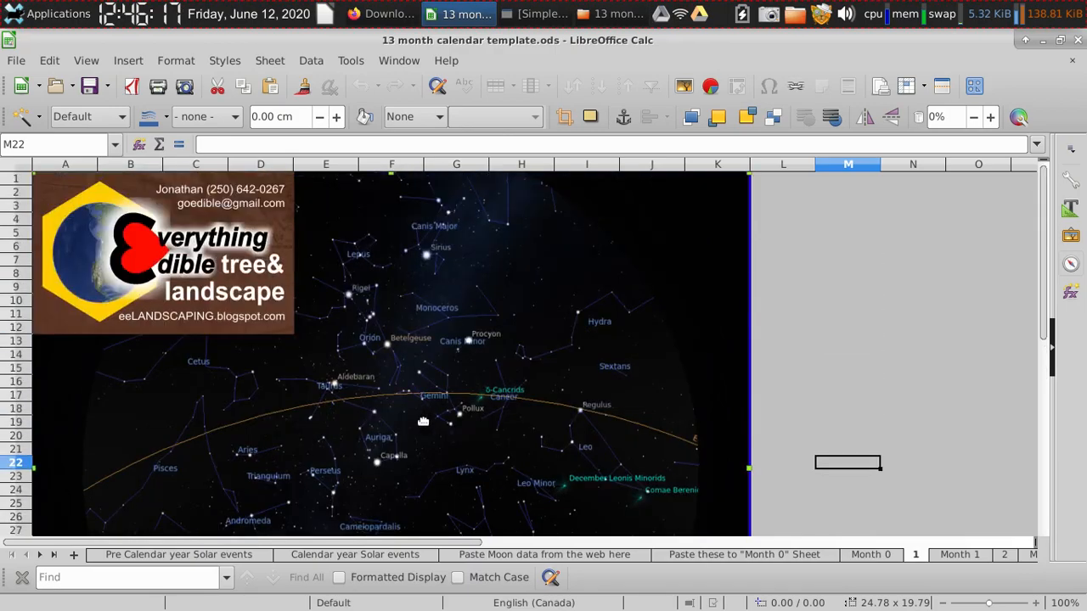
{"action": "mouse_move", "coordinate": [277, 302]}
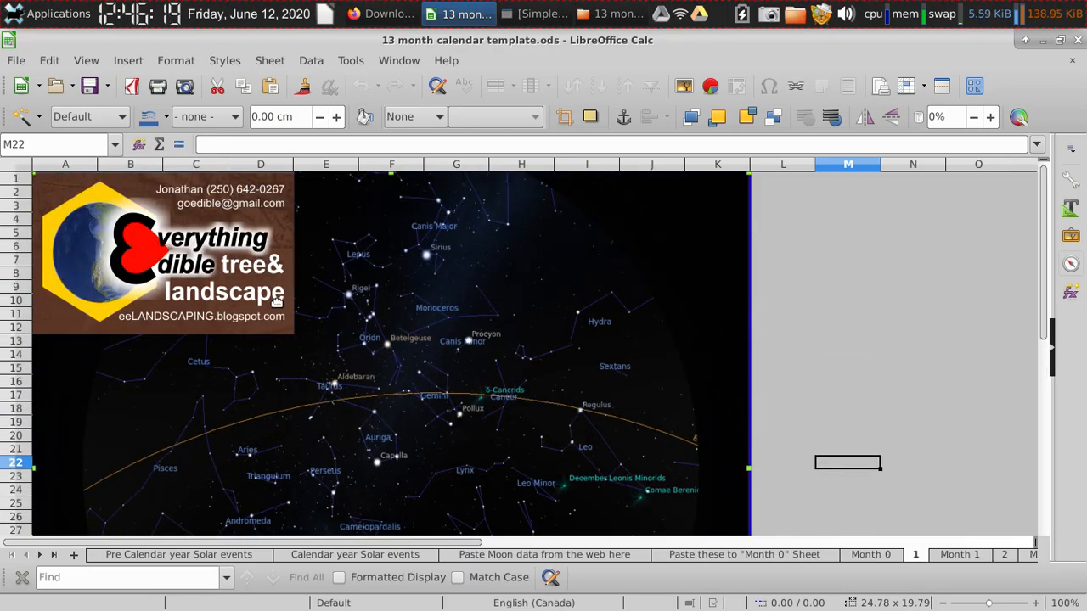
{"action": "mouse_move", "coordinate": [414, 347]}
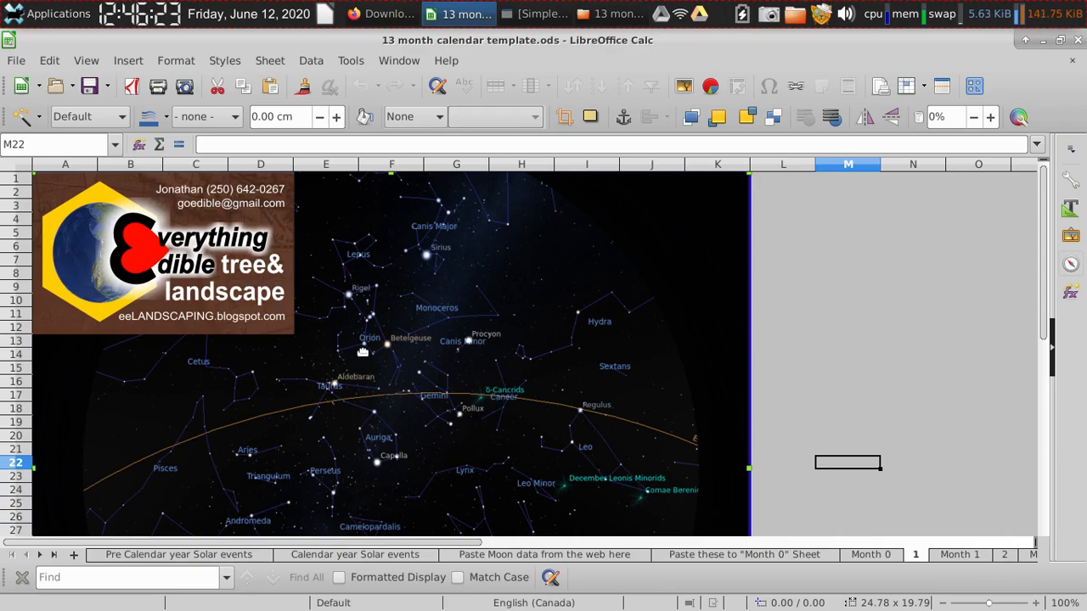
{"action": "mouse_move", "coordinate": [446, 401]}
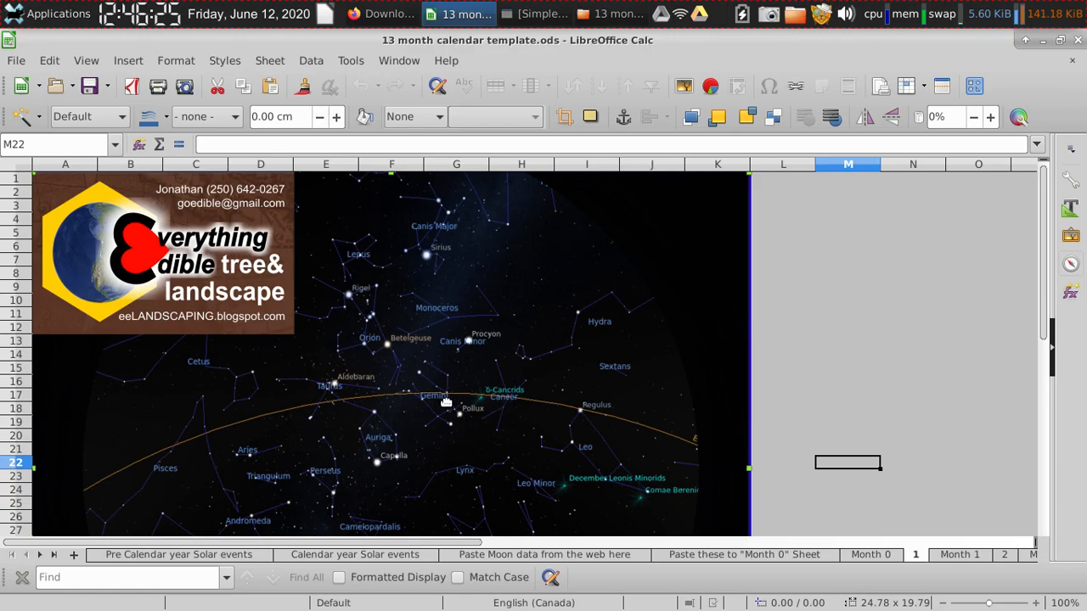
{"action": "scroll", "scroll_direction": "down", "scroll_amount": 3}
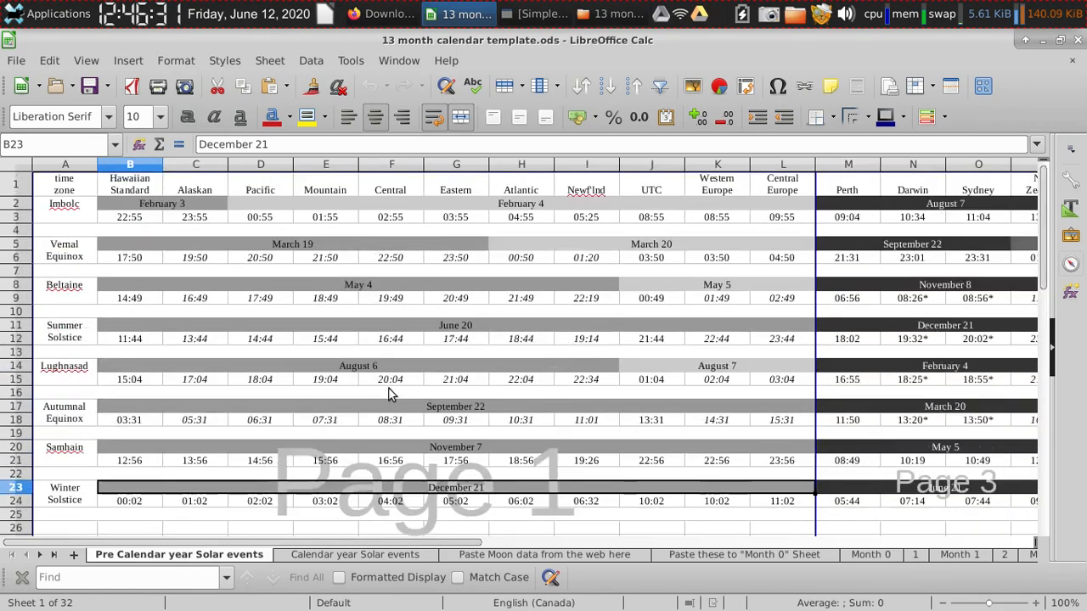
{"action": "mouse_move", "coordinate": [295, 407]}
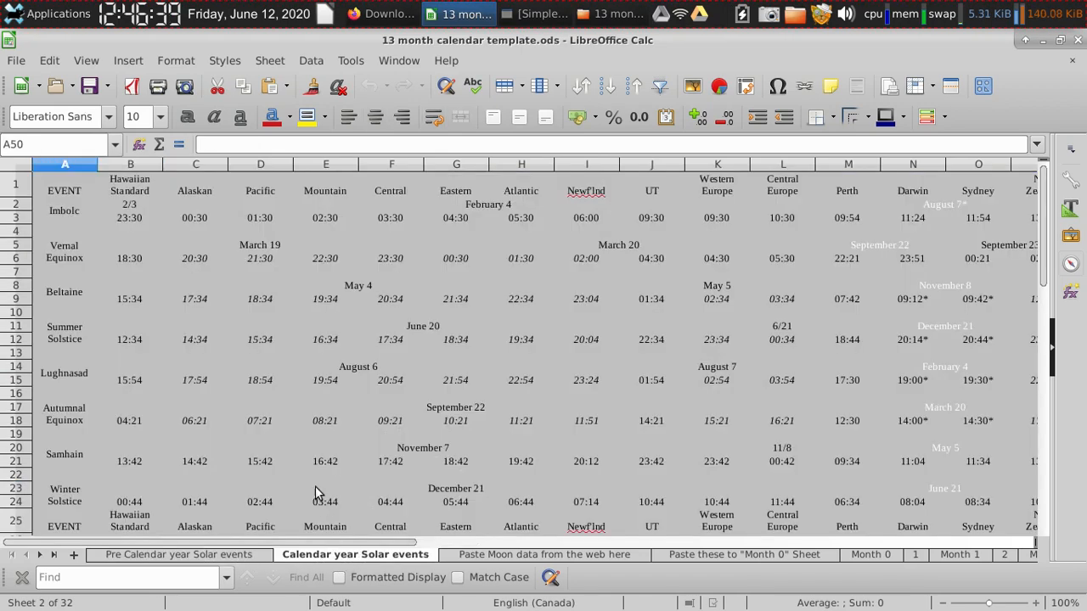
{"action": "mouse_move", "coordinate": [194, 509]}
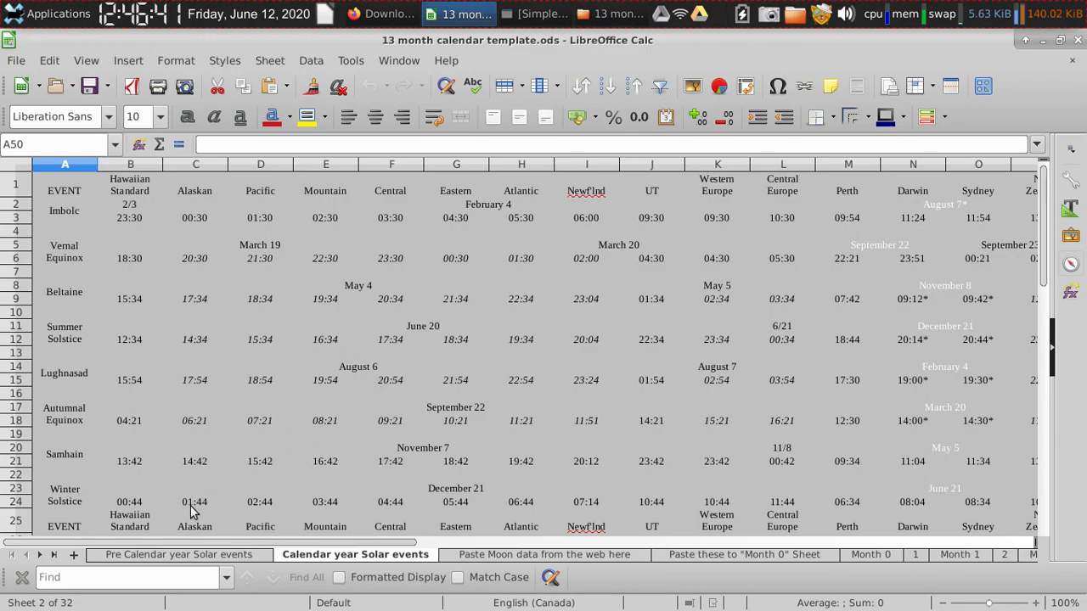
{"action": "mouse_move", "coordinate": [381, 492]}
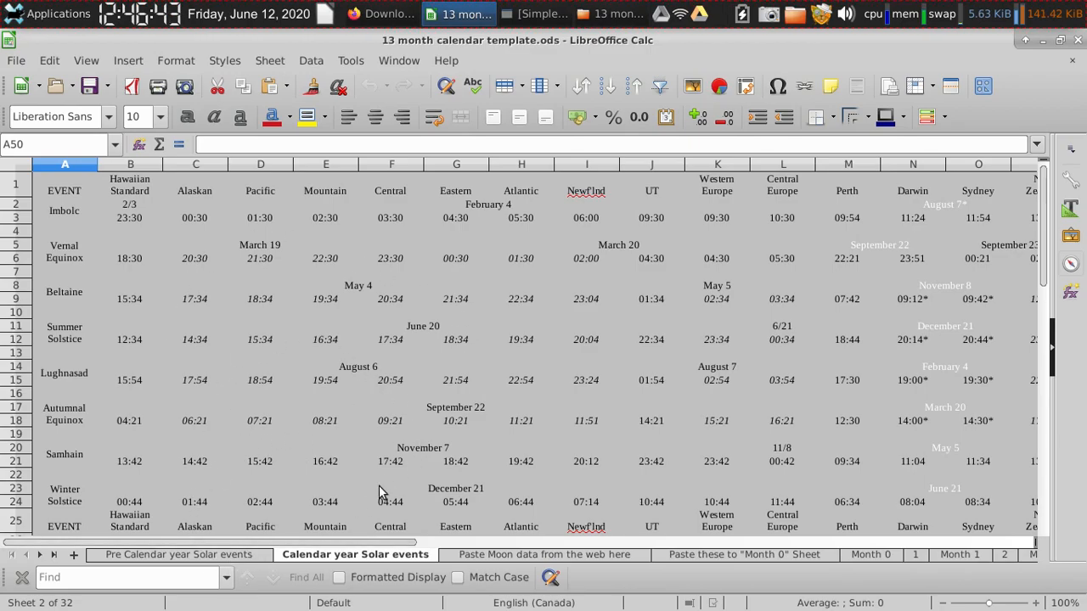
{"action": "mouse_move", "coordinate": [559, 560]}
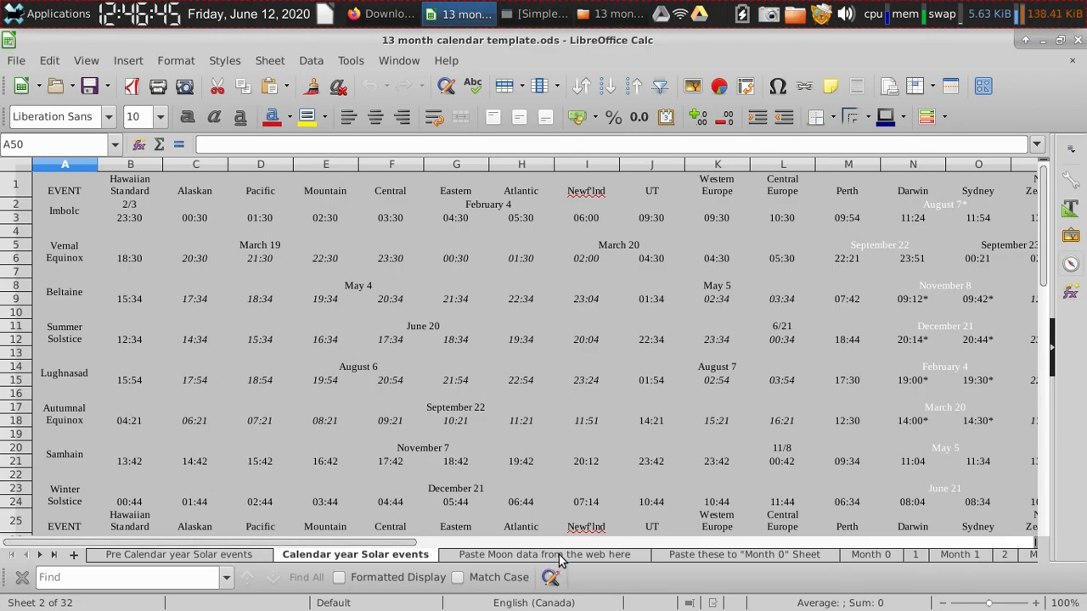
Browse the moon-data paste sheets and their converted table, then return to Month 0.
{"action": "left_click", "coordinate": [543, 554]}
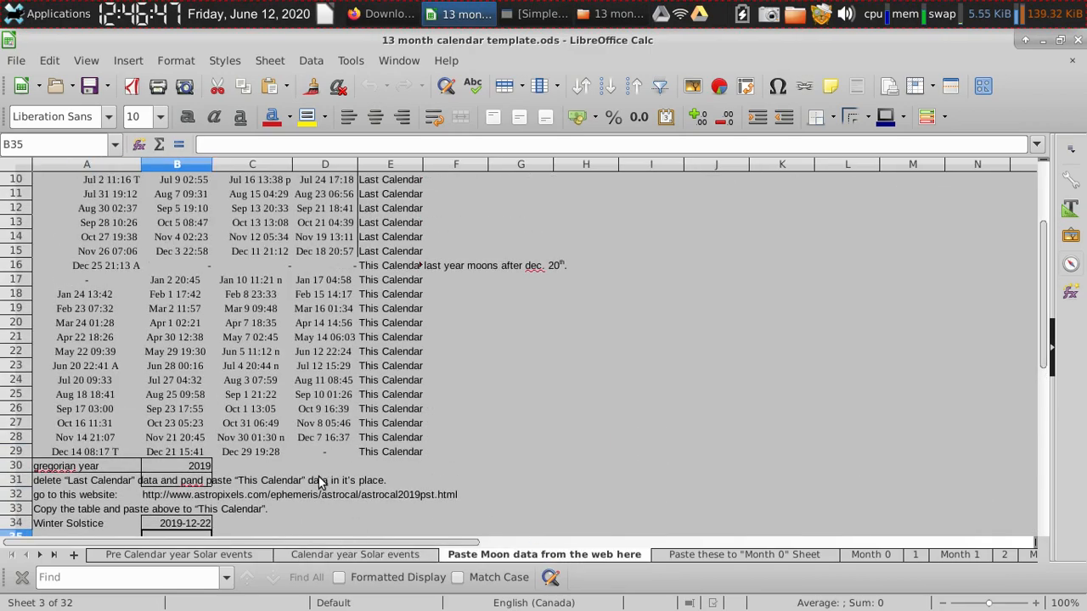
{"action": "scroll", "scroll_direction": "down", "scroll_amount": 3}
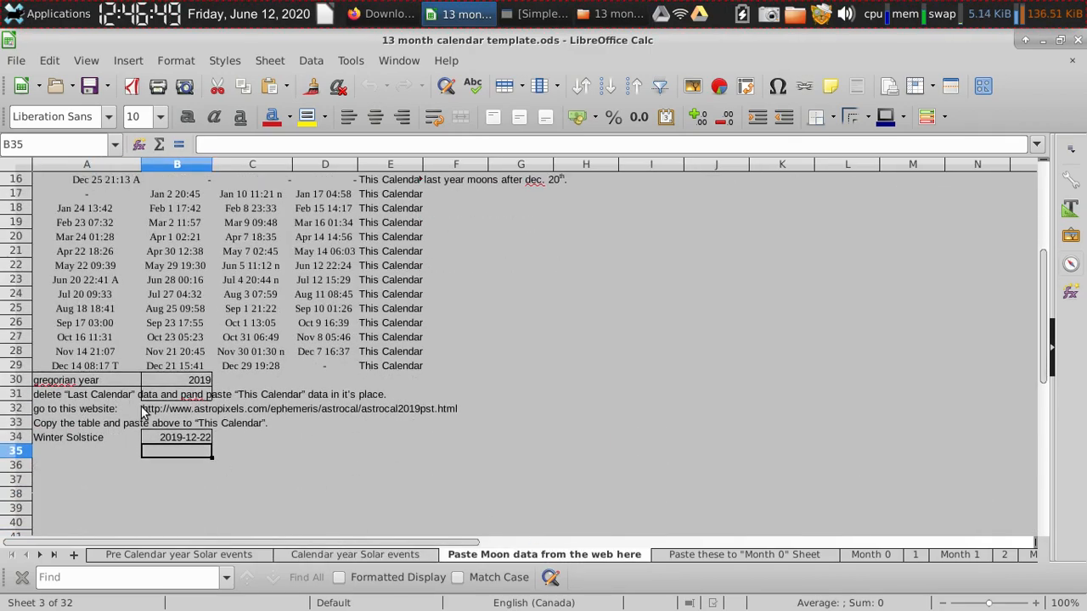
{"action": "mouse_move", "coordinate": [299, 423]}
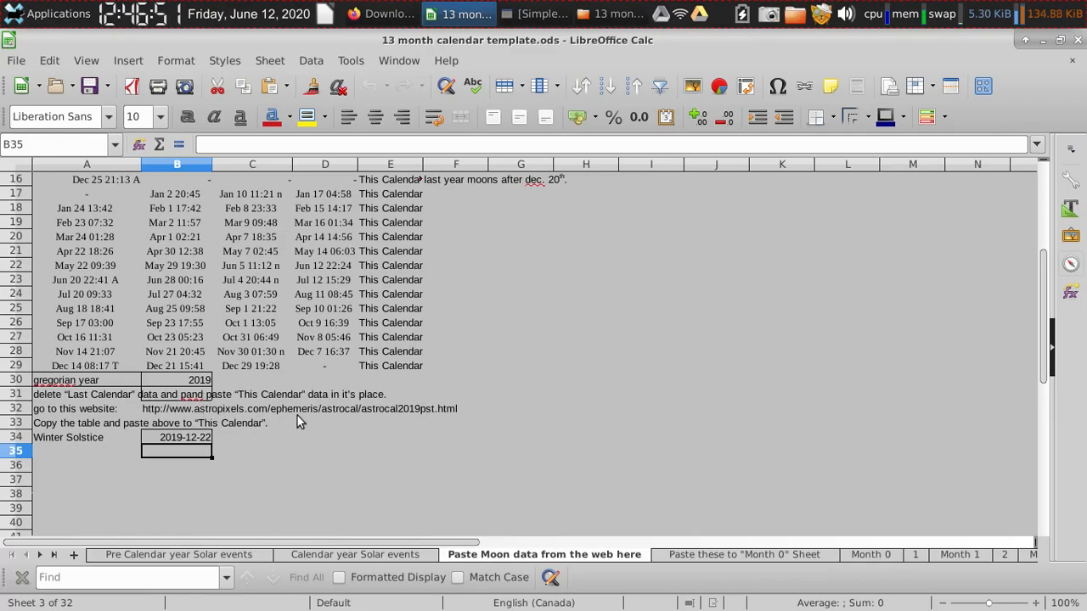
{"action": "mouse_move", "coordinate": [267, 384]}
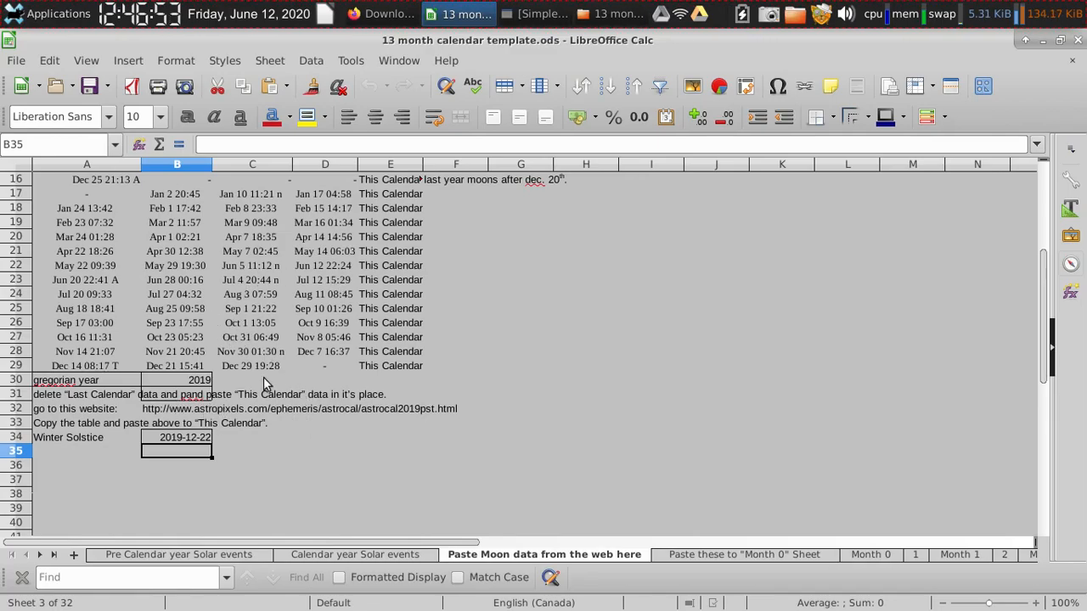
{"action": "left_click", "coordinate": [744, 553]}
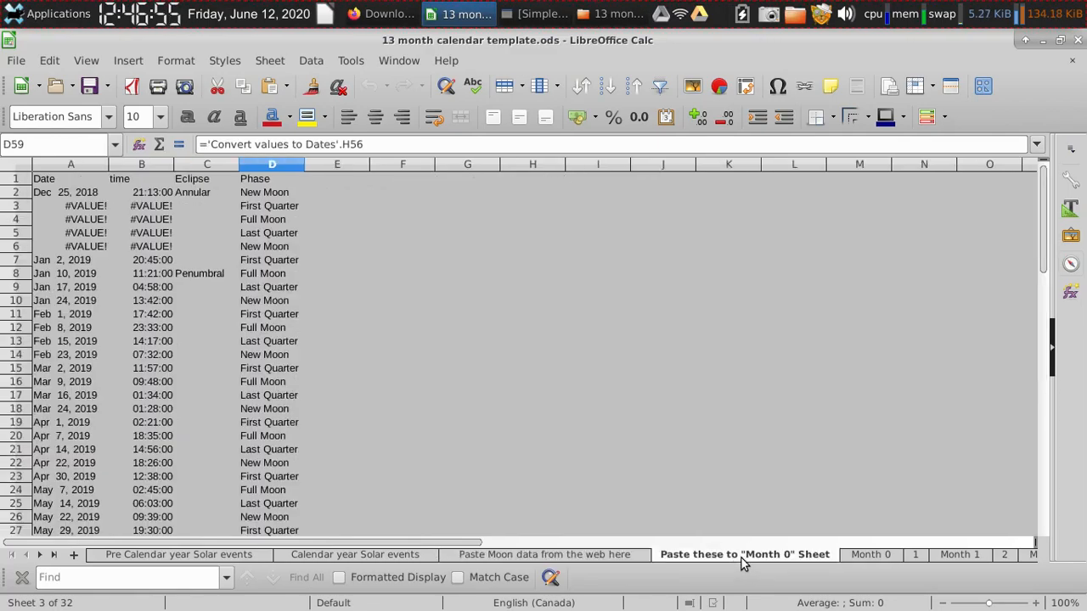
{"action": "left_click", "coordinate": [744, 554]}
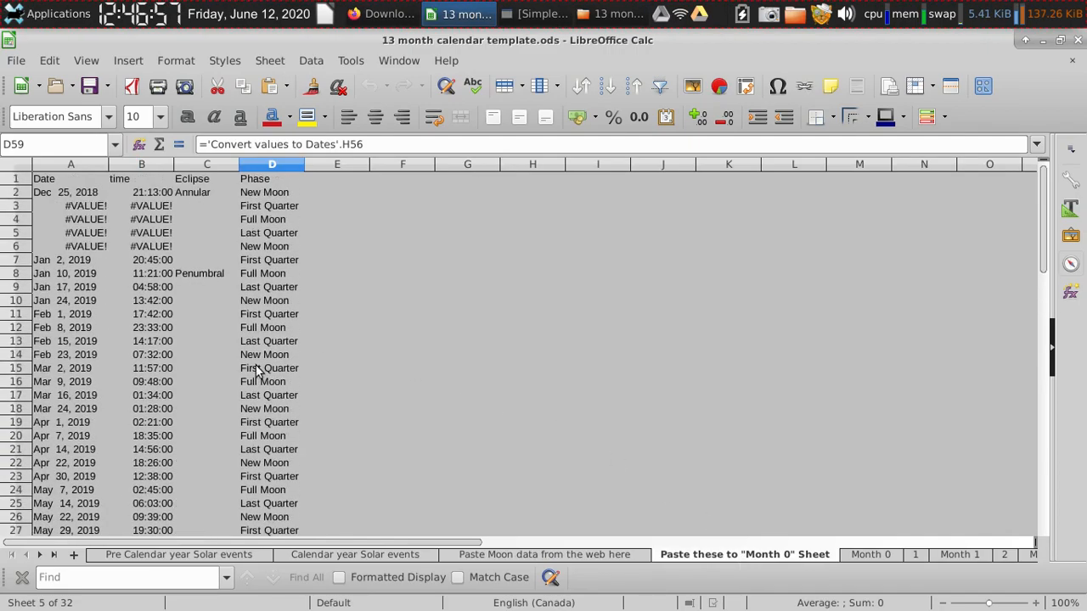
{"action": "mouse_move", "coordinate": [345, 377]}
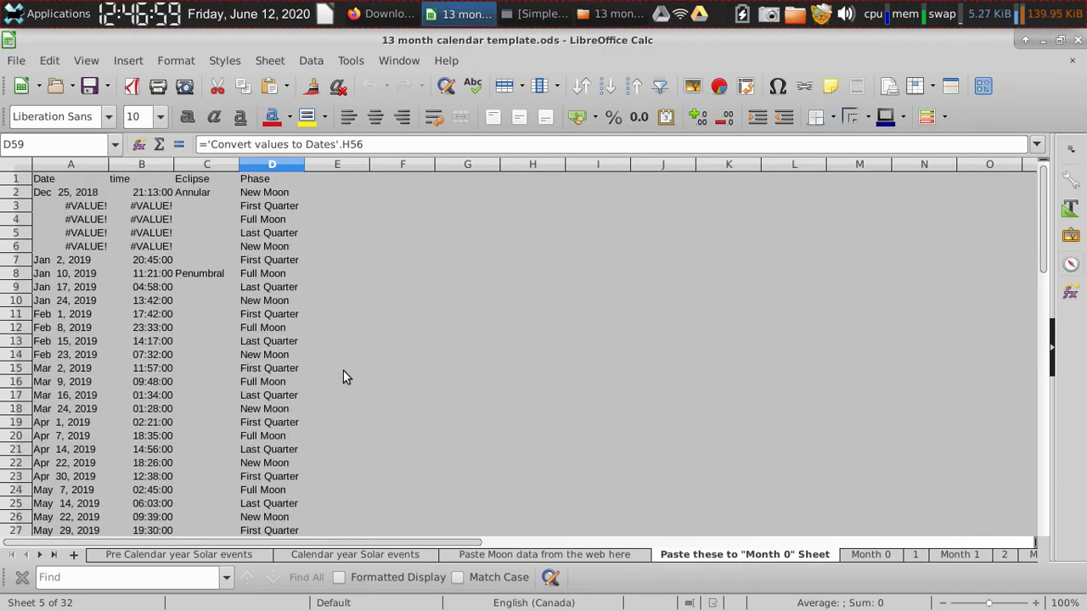
{"action": "scroll", "scroll_direction": "down", "scroll_amount": 3}
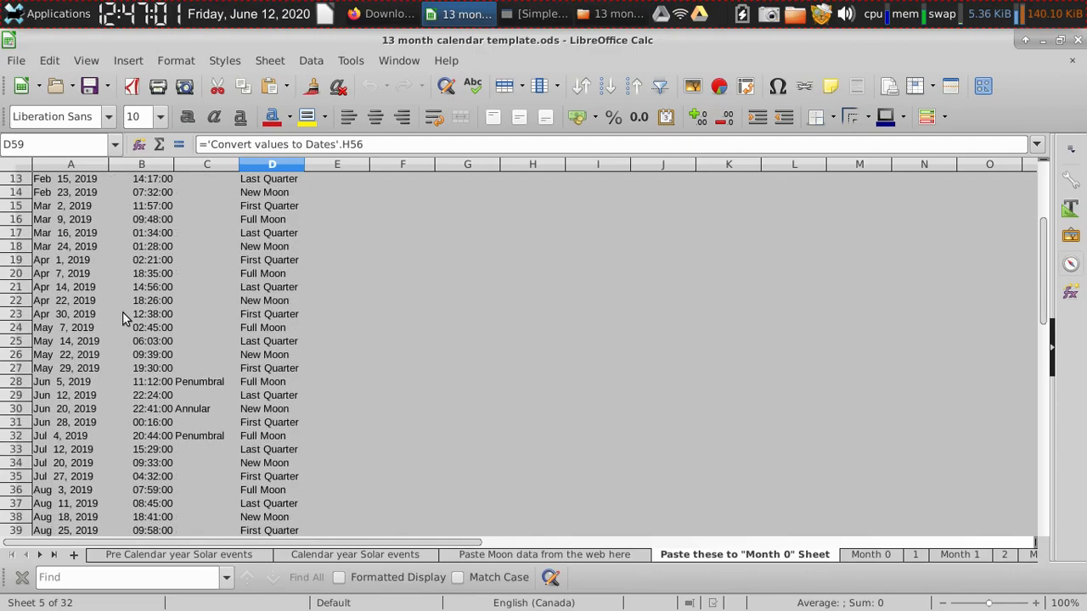
{"action": "left_click", "coordinate": [870, 554]}
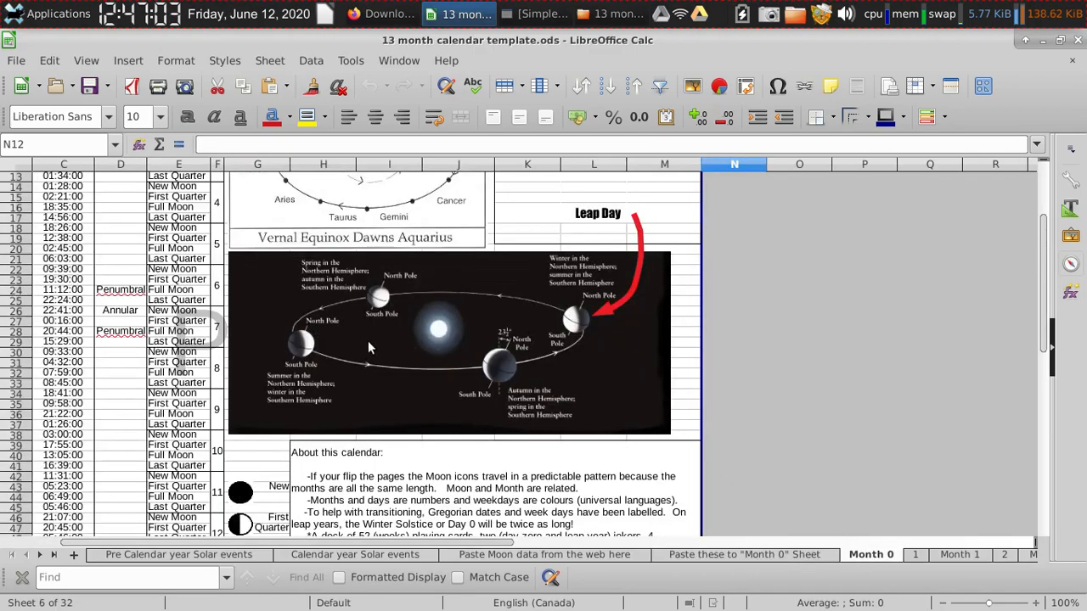
Scroll the Month 0 sheet through the phase table to the About this calendar notes.
{"action": "scroll", "scroll_direction": "up", "scroll_amount": 3}
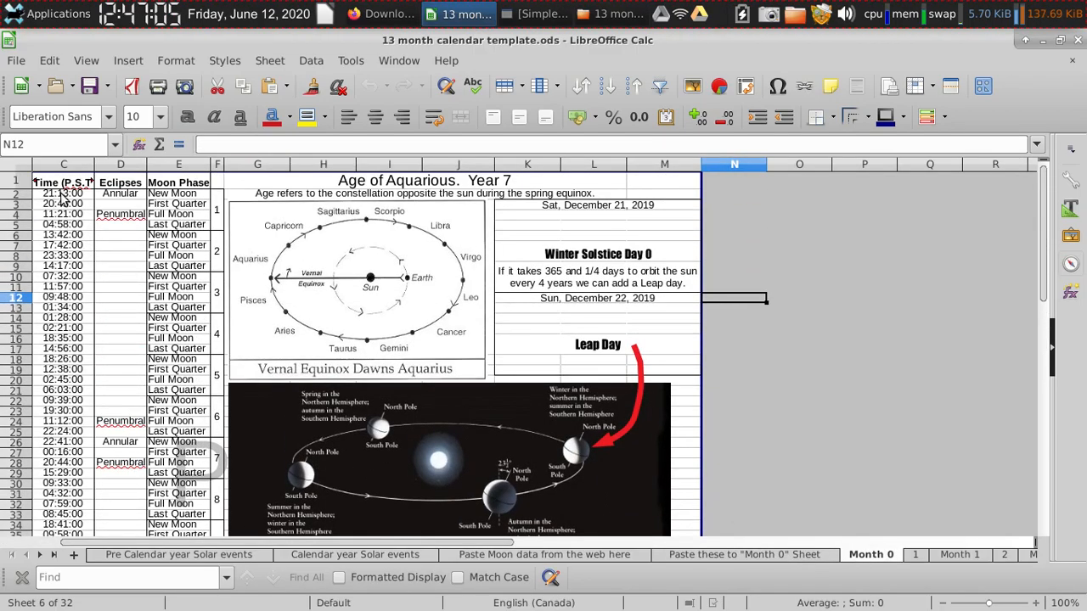
{"action": "scroll", "scroll_direction": "down", "scroll_amount": 3}
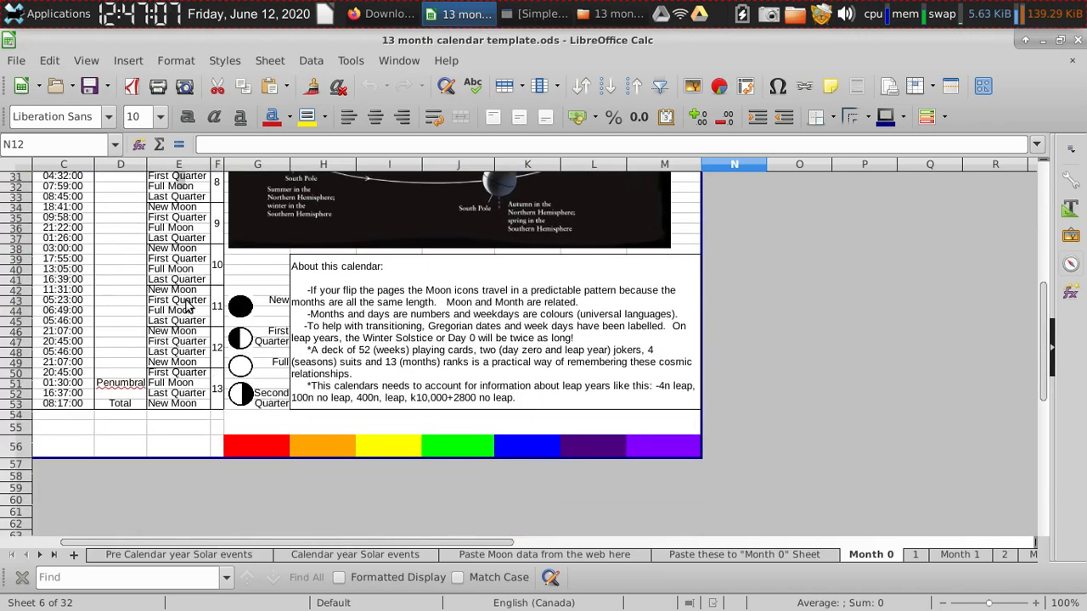
{"action": "mouse_move", "coordinate": [83, 361]}
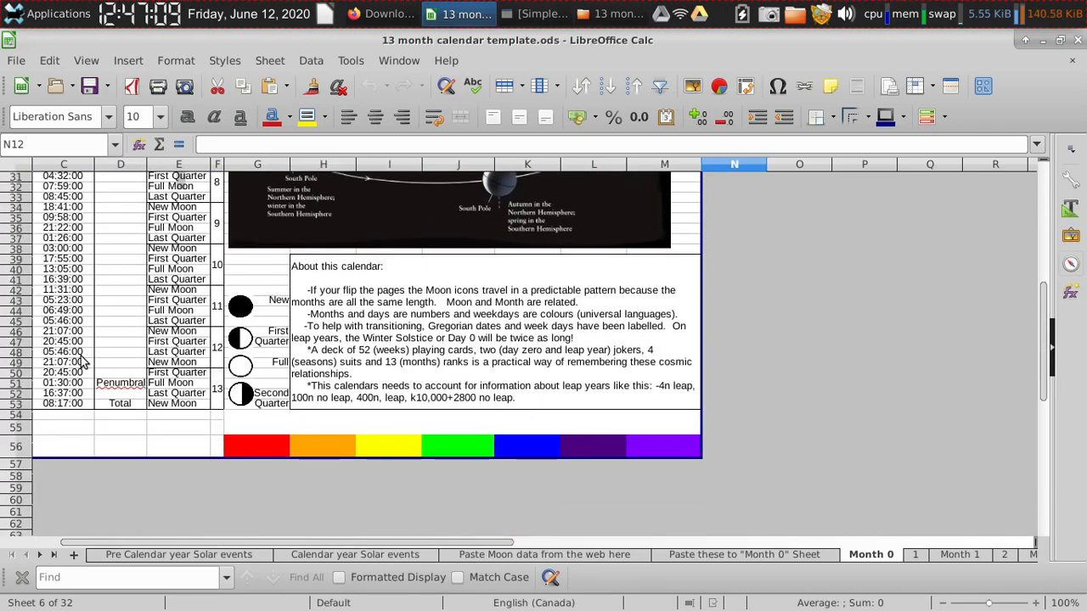
{"action": "scroll", "scroll_direction": "up", "scroll_amount": 3}
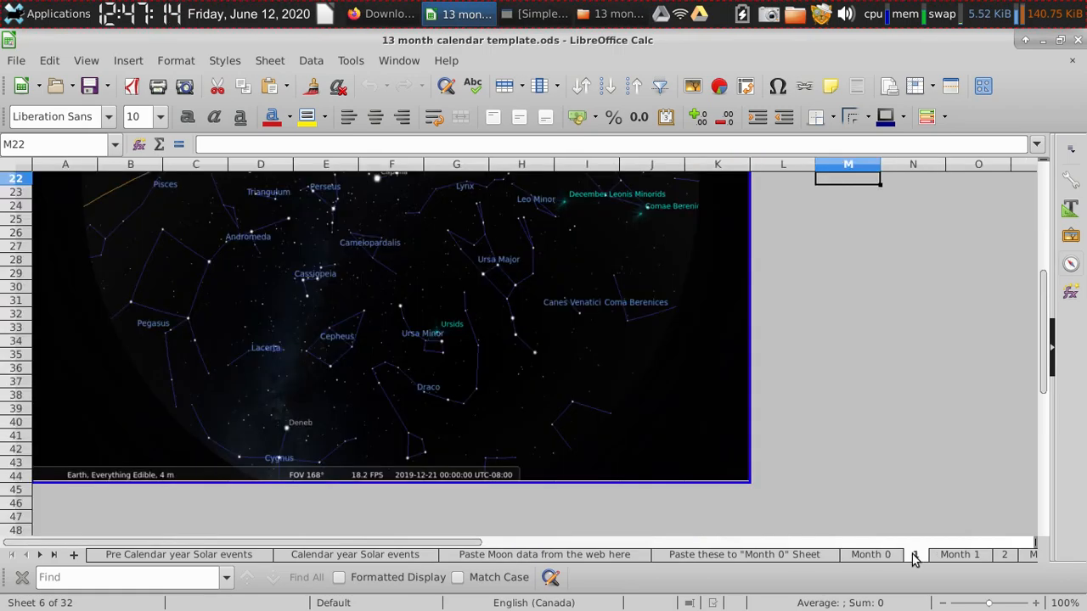
On Month 1, inspect the first-week date formulas in A5, B5, D5 and G5 ('=F5+1').
{"action": "left_click", "coordinate": [959, 553]}
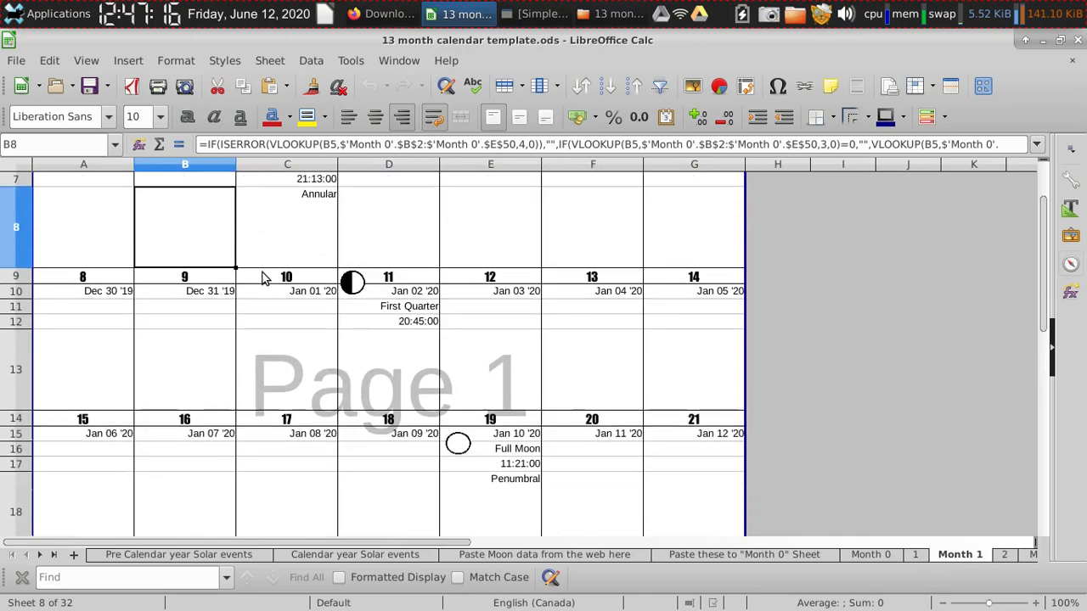
{"action": "scroll", "scroll_direction": "up", "scroll_amount": 3}
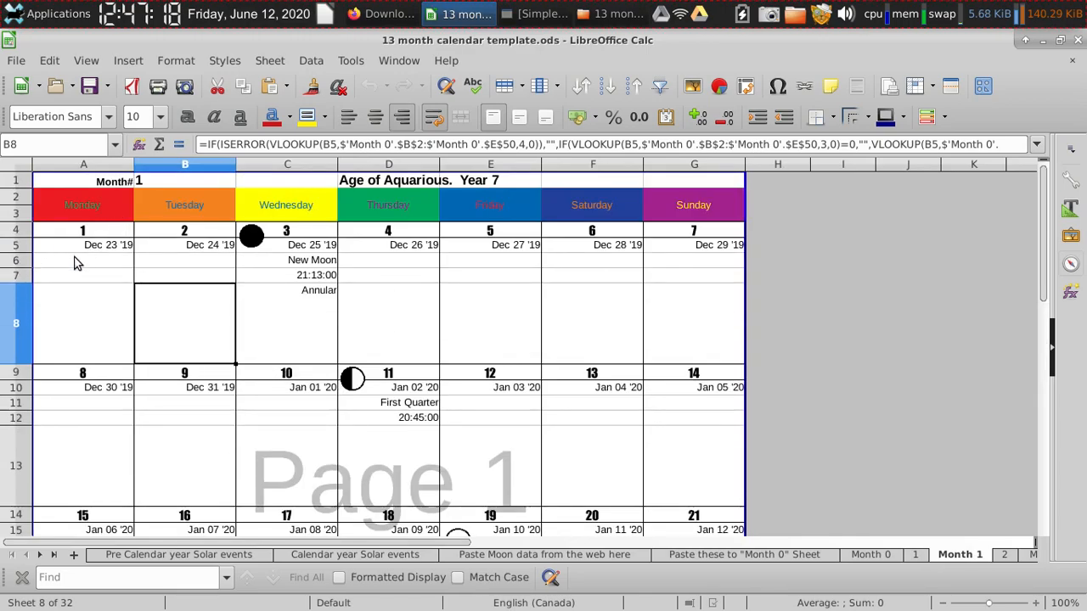
{"action": "left_click", "coordinate": [82, 244]}
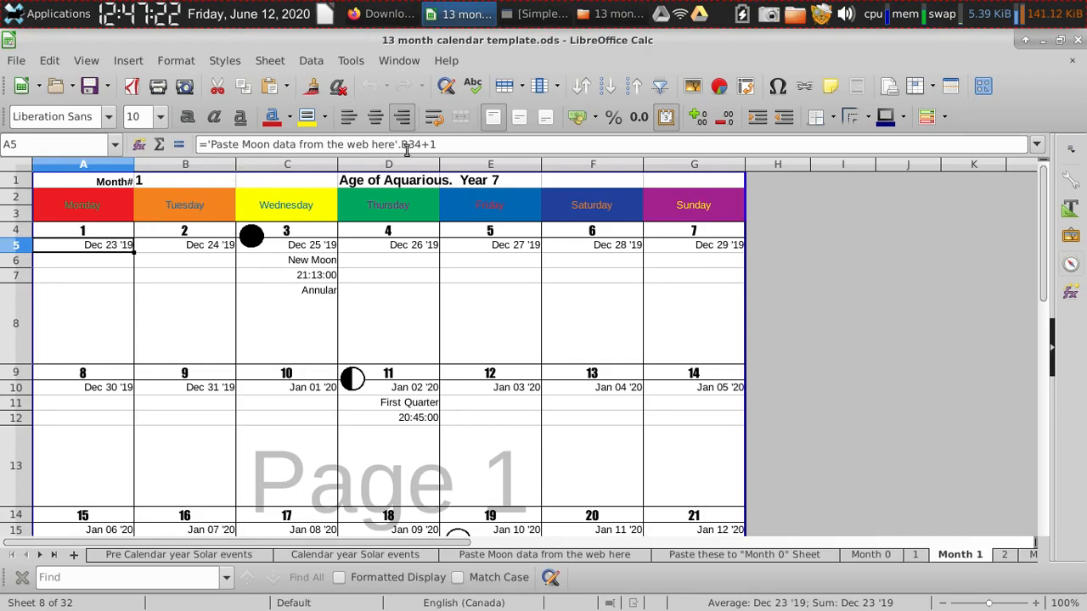
{"action": "mouse_move", "coordinate": [411, 155]}
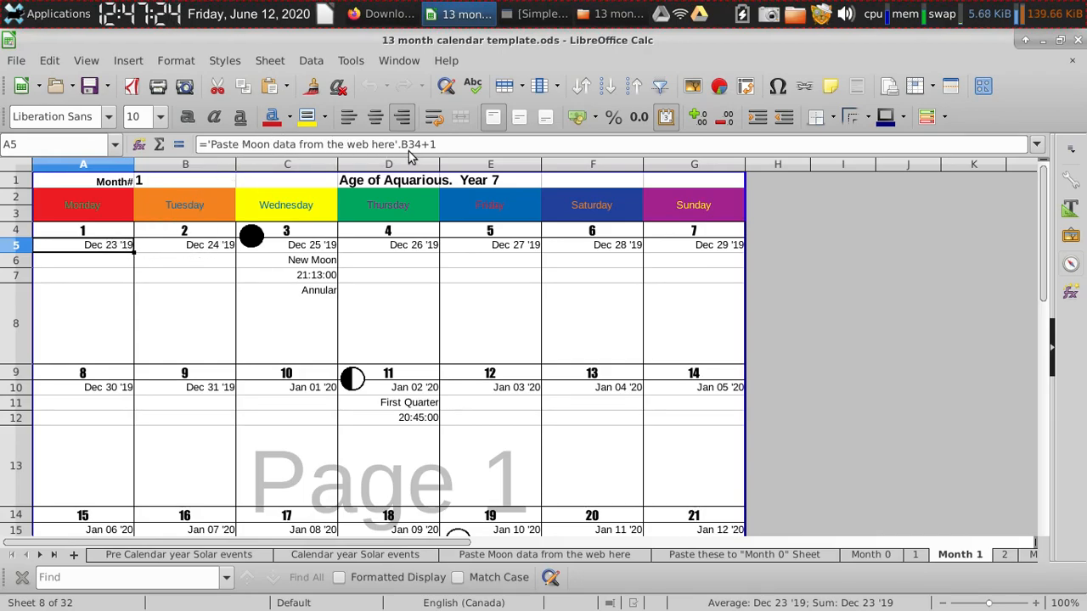
{"action": "left_click", "coordinate": [184, 244]}
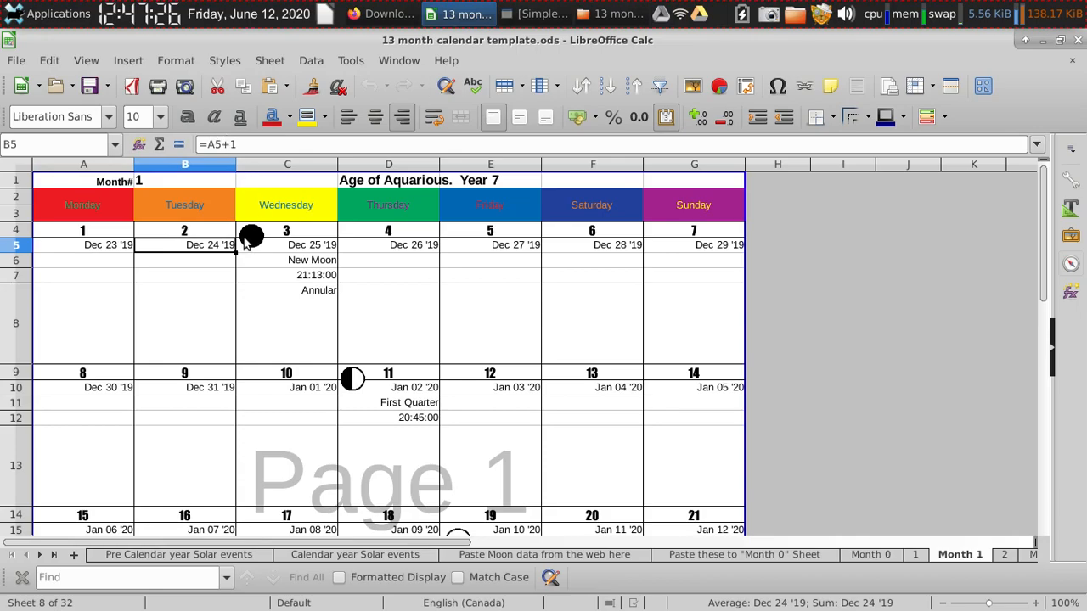
{"action": "left_click", "coordinate": [388, 245]}
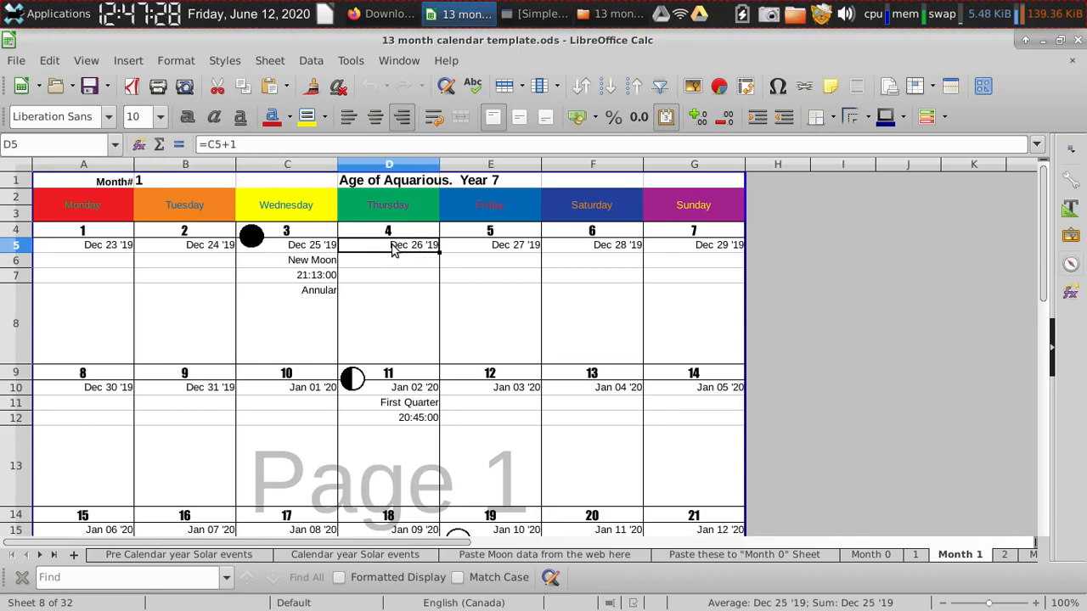
{"action": "left_click", "coordinate": [592, 245]}
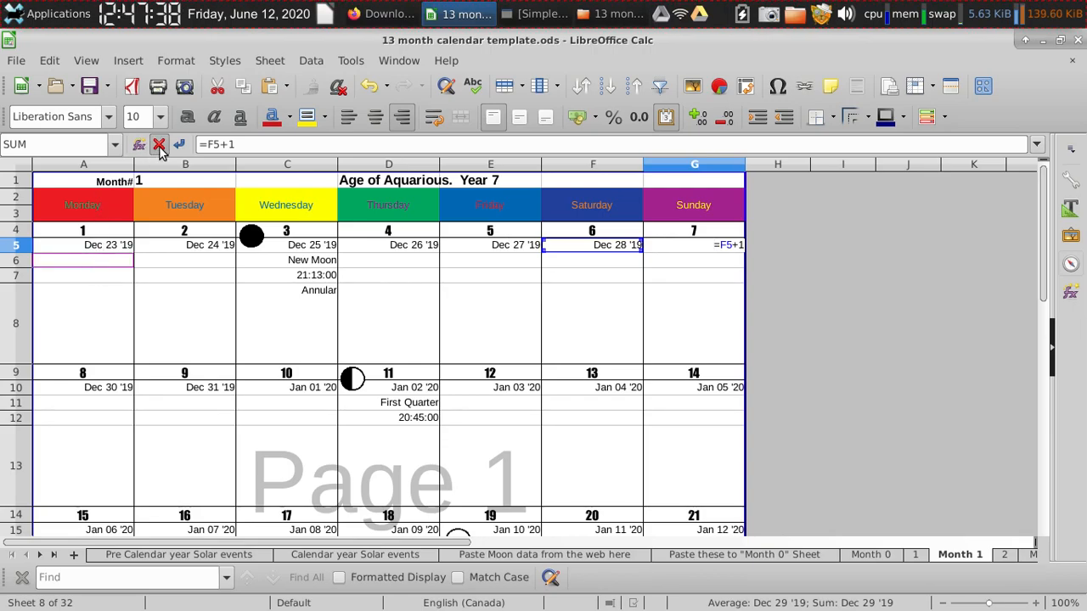
Inspect the VLOOKUP moon-phase formulas in A8 and C6 against the Month 0 table.
{"action": "left_click", "coordinate": [159, 144]}
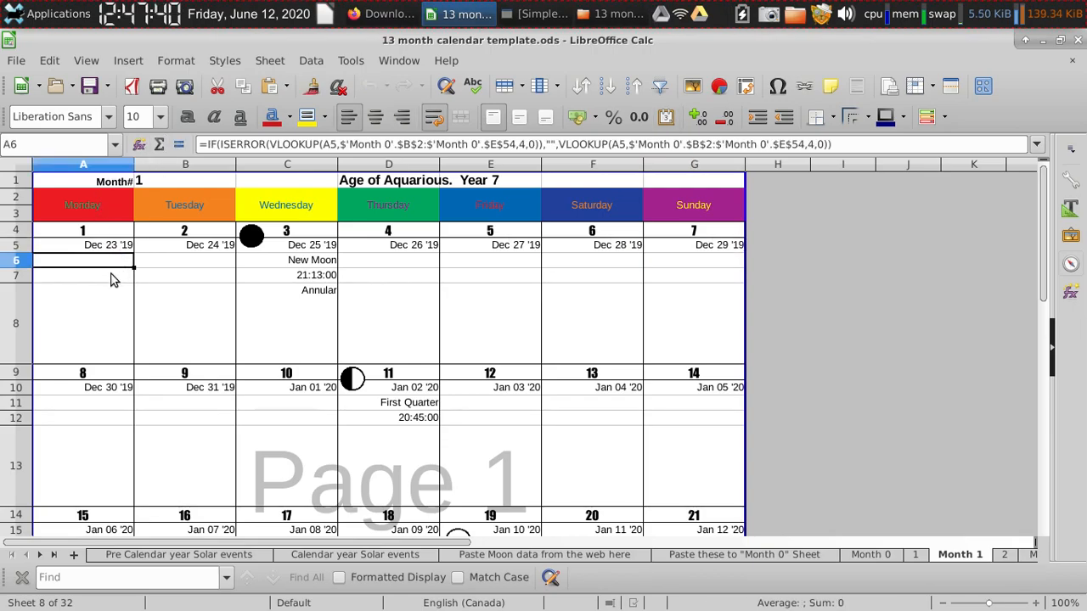
{"action": "left_click", "coordinate": [83, 324]}
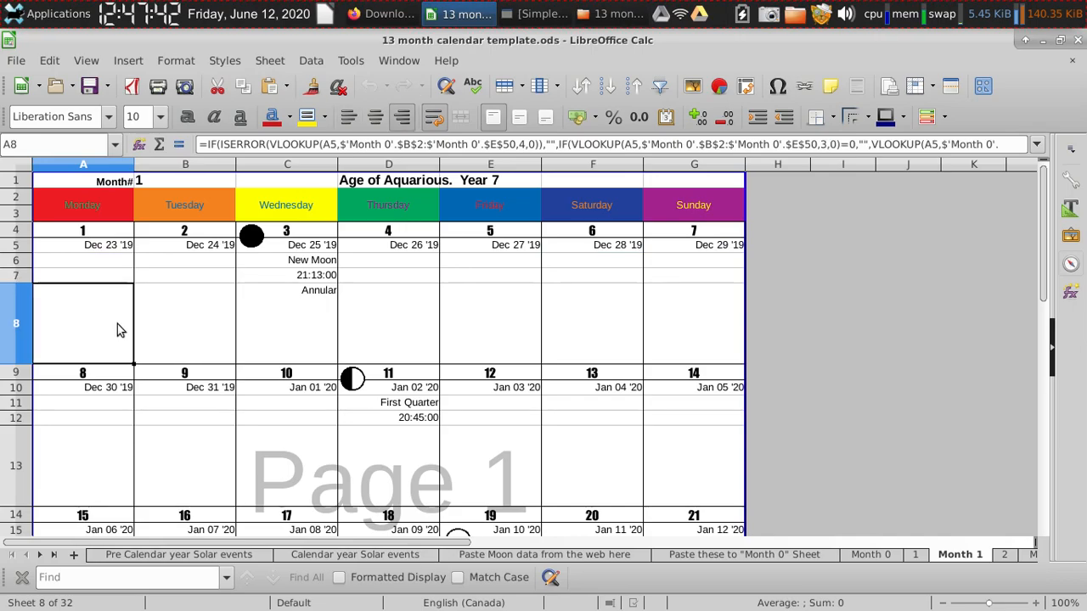
{"action": "mouse_move", "coordinate": [625, 567]}
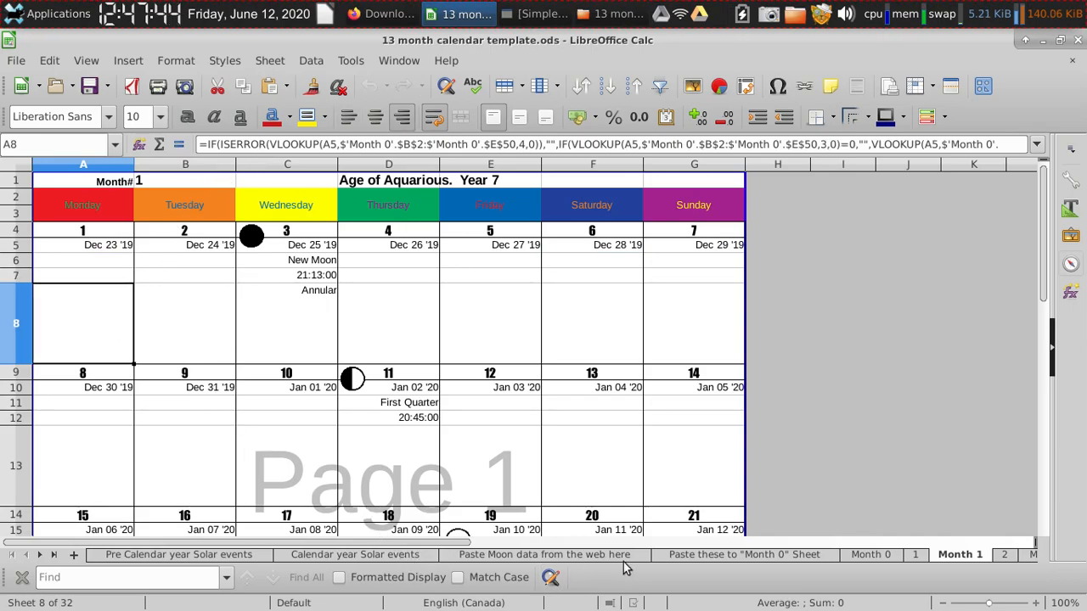
{"action": "left_click", "coordinate": [871, 555]}
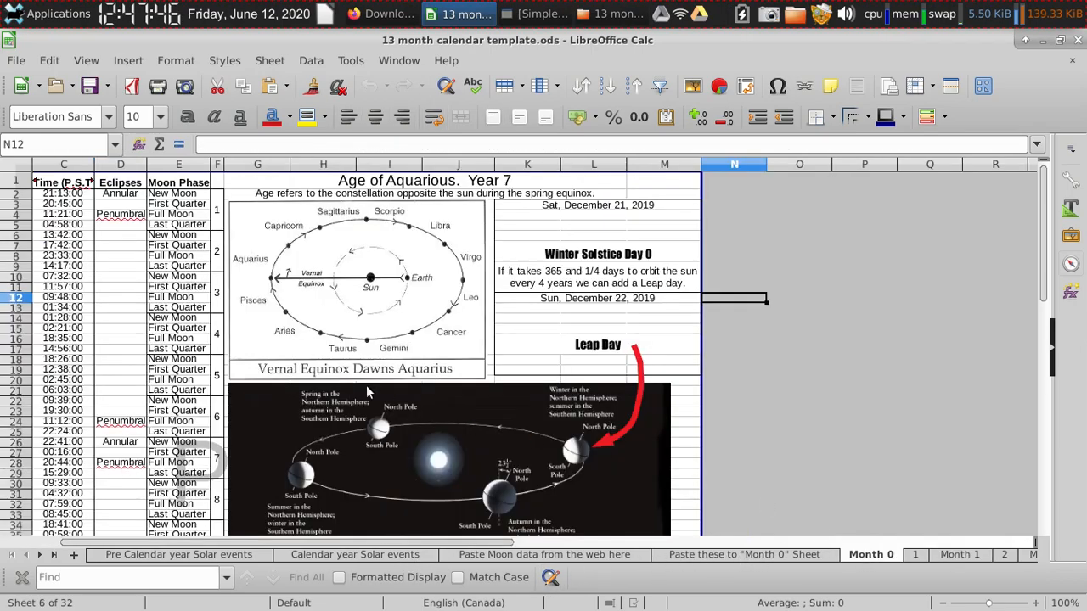
{"action": "scroll", "scroll_direction": "down", "scroll_amount": 3}
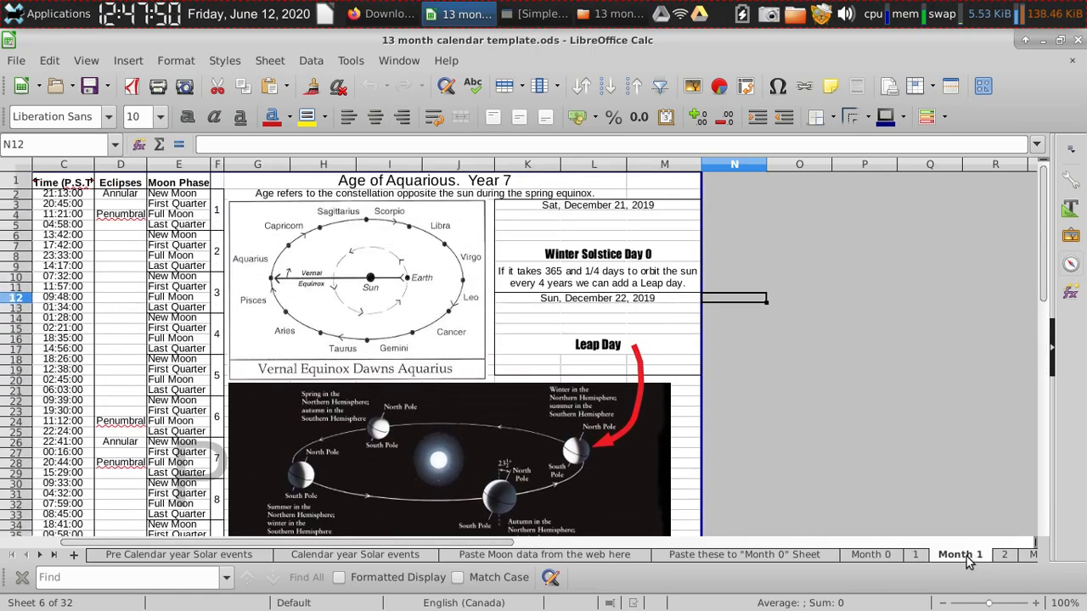
{"action": "left_click", "coordinate": [960, 554]}
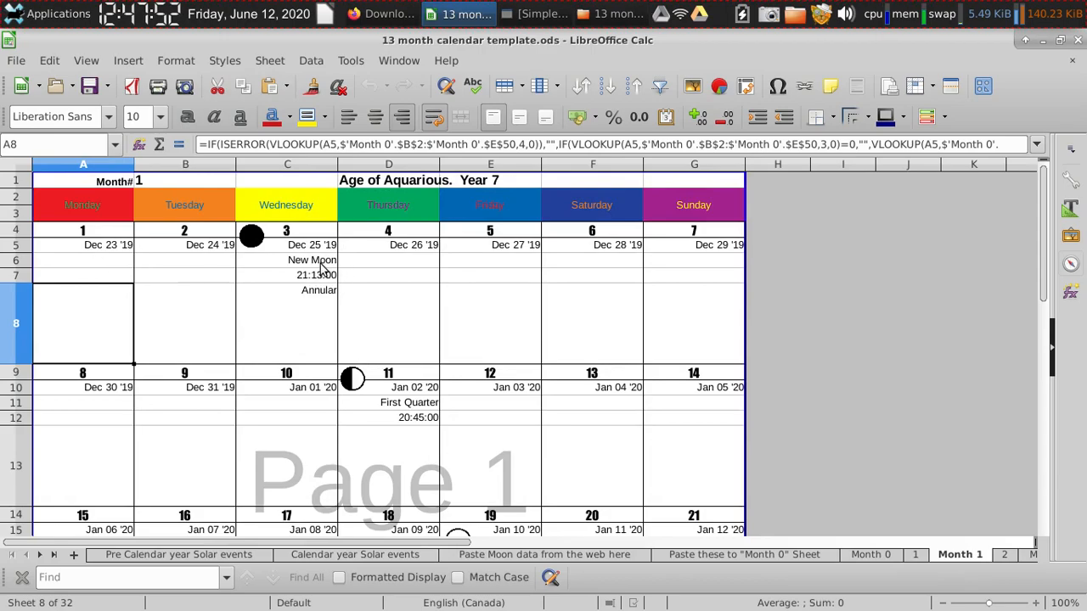
{"action": "left_click", "coordinate": [312, 260]}
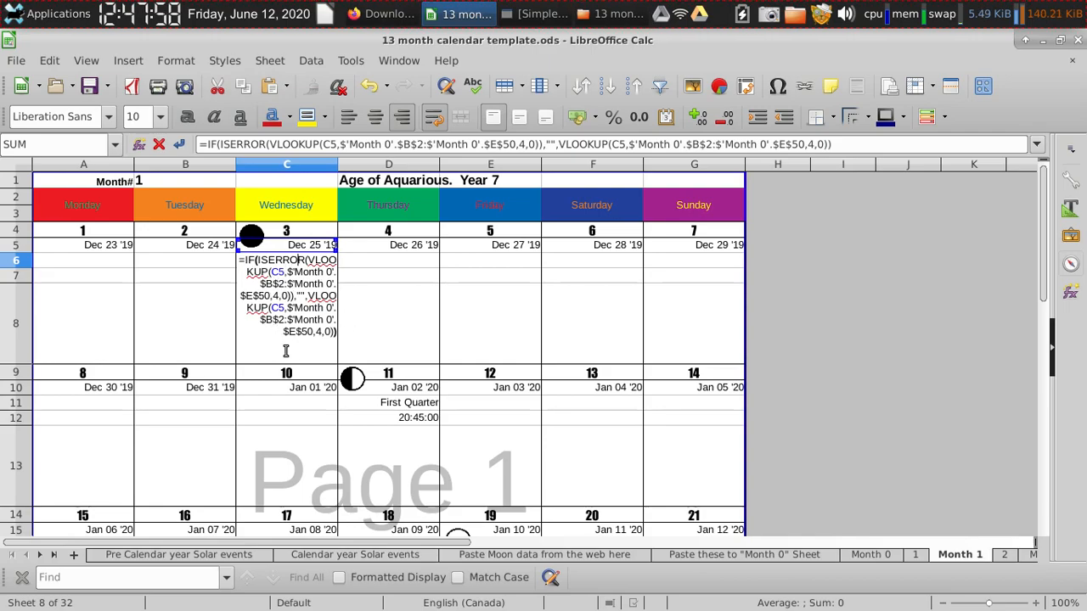
{"action": "mouse_move", "coordinate": [255, 324]}
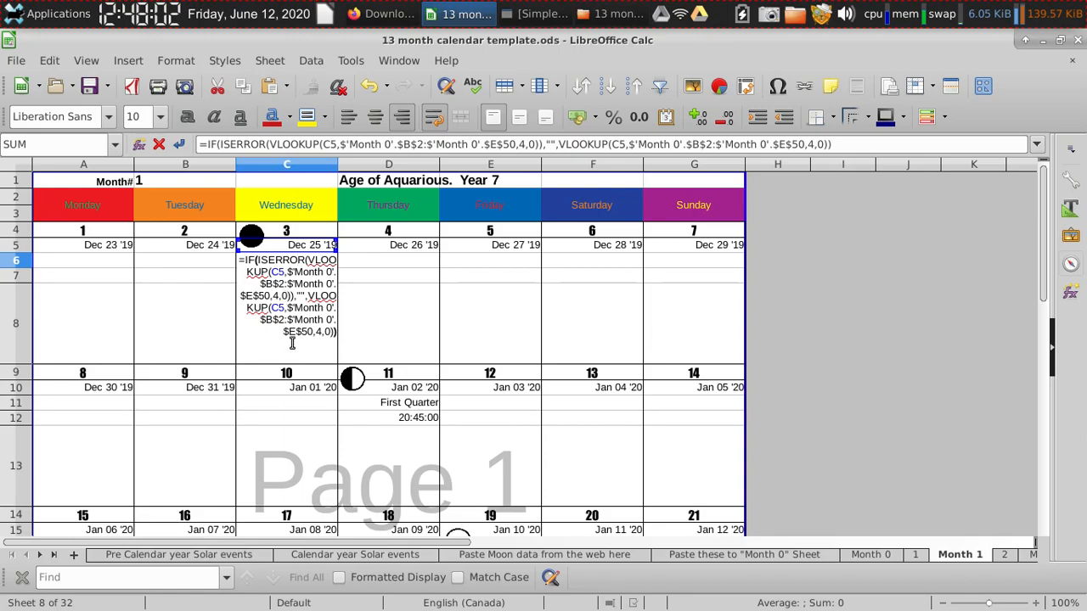
{"action": "left_click", "coordinate": [870, 555]}
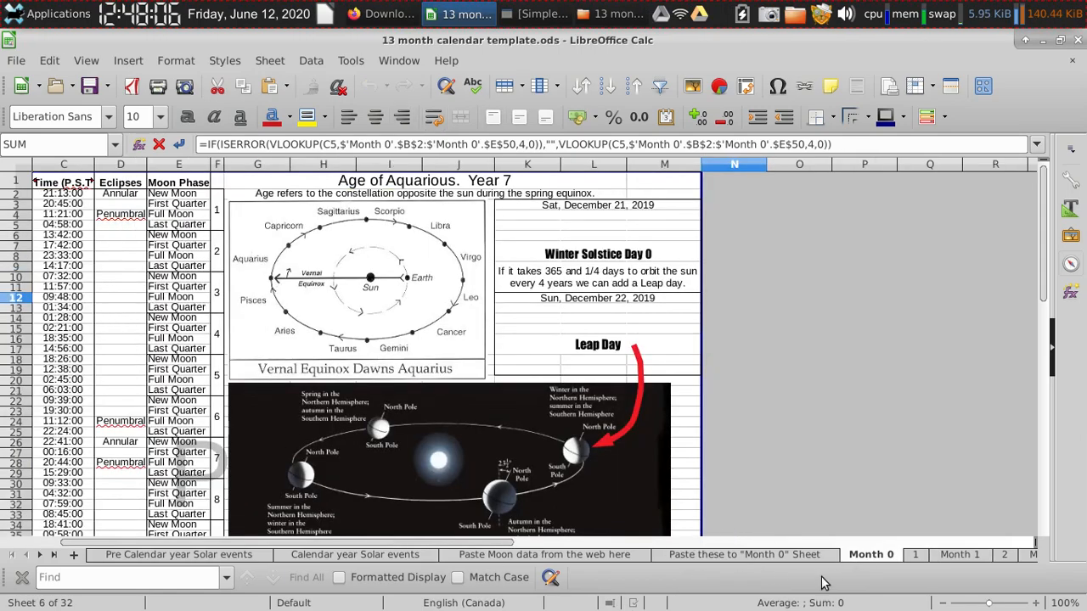
Open star chart sheet 1 and scroll onward toward sheet 4's constellation map.
{"action": "left_click", "coordinate": [915, 555]}
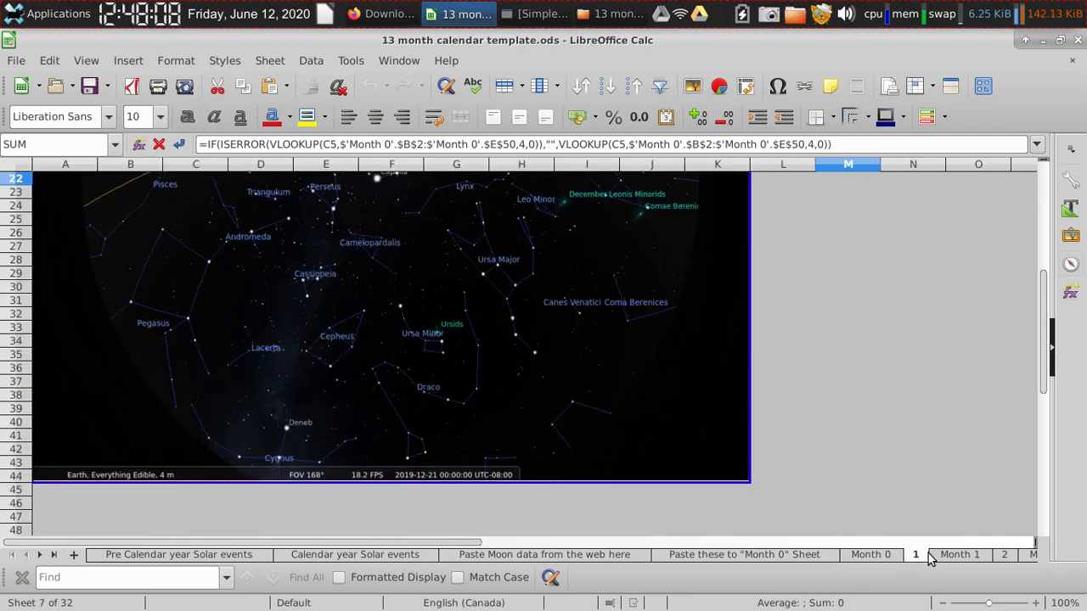
{"action": "scroll", "scroll_direction": "up", "scroll_amount": 3}
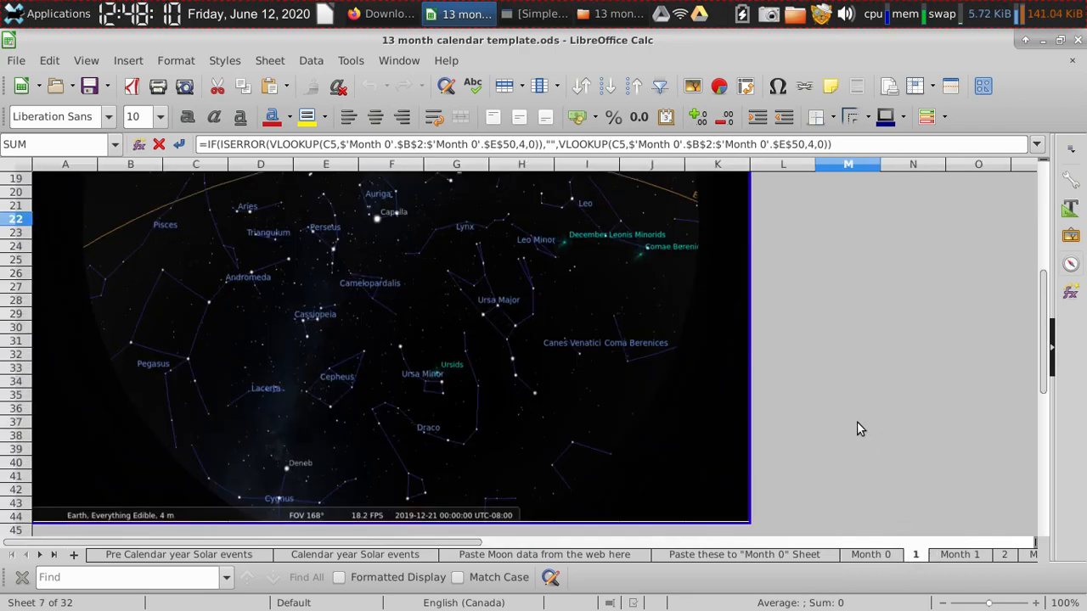
{"action": "scroll", "scroll_direction": "up", "scroll_amount": 3}
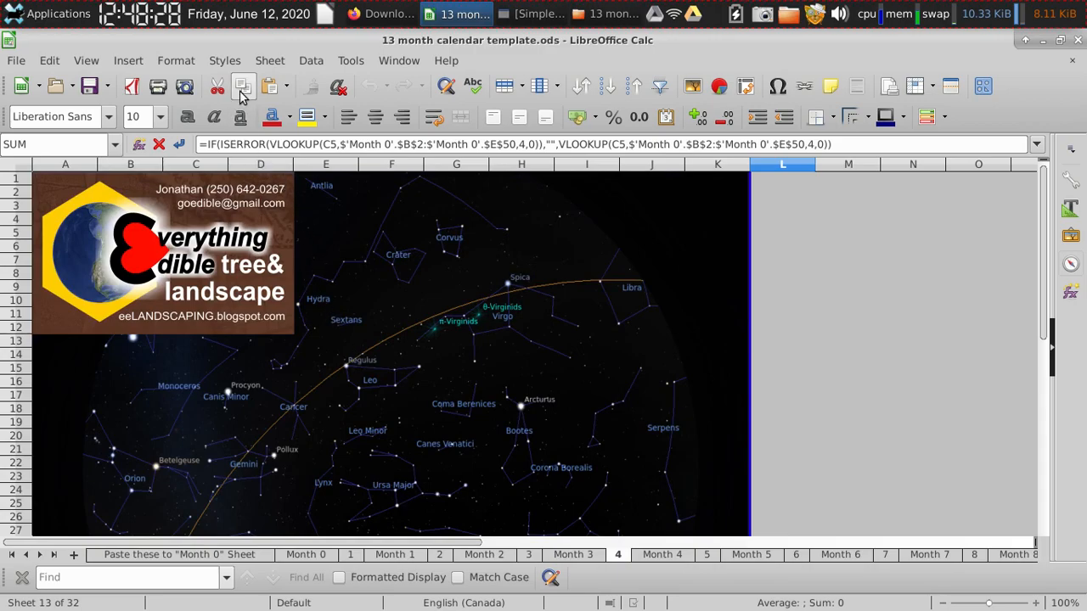
{"action": "mouse_move", "coordinate": [26, 68]}
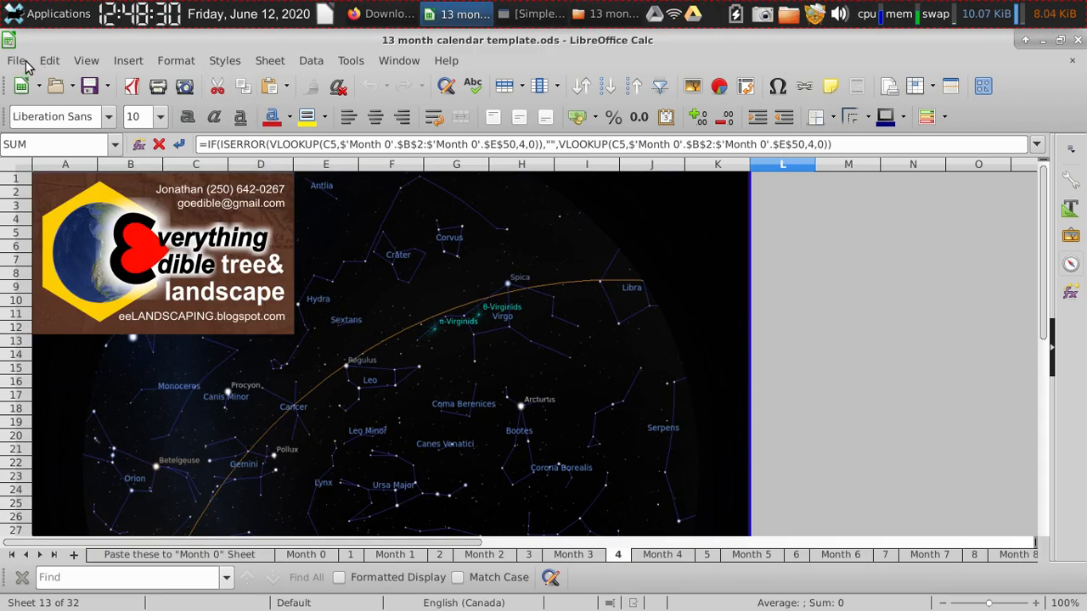
Show the File menu's Export as PDF option, then bring SimpleScreenRecorder to the front.
{"action": "left_click", "coordinate": [19, 60]}
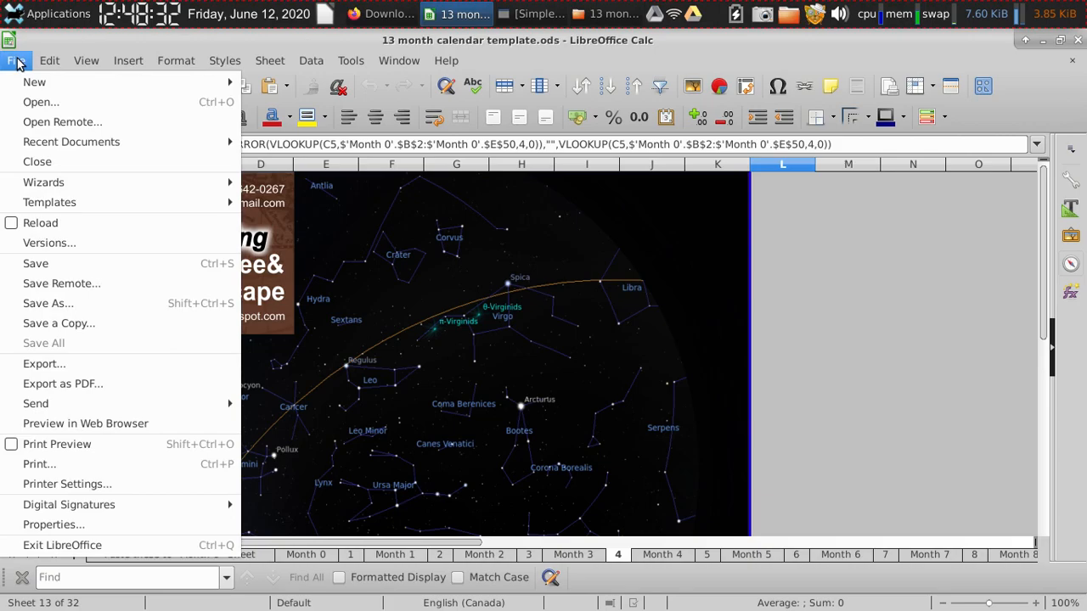
{"action": "mouse_move", "coordinate": [62, 383]}
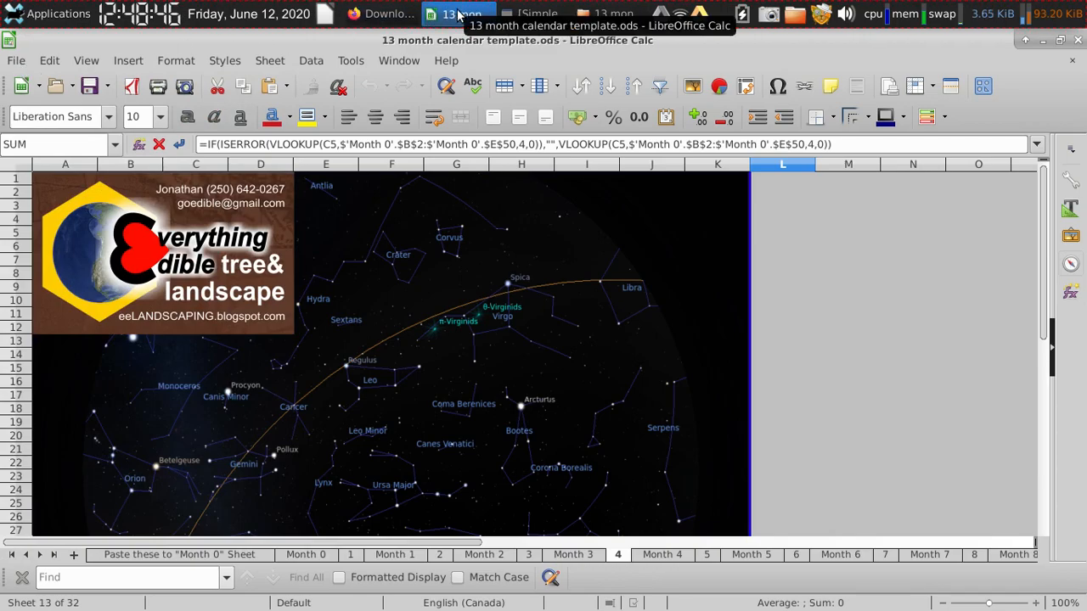
{"action": "left_click", "coordinate": [533, 13]}
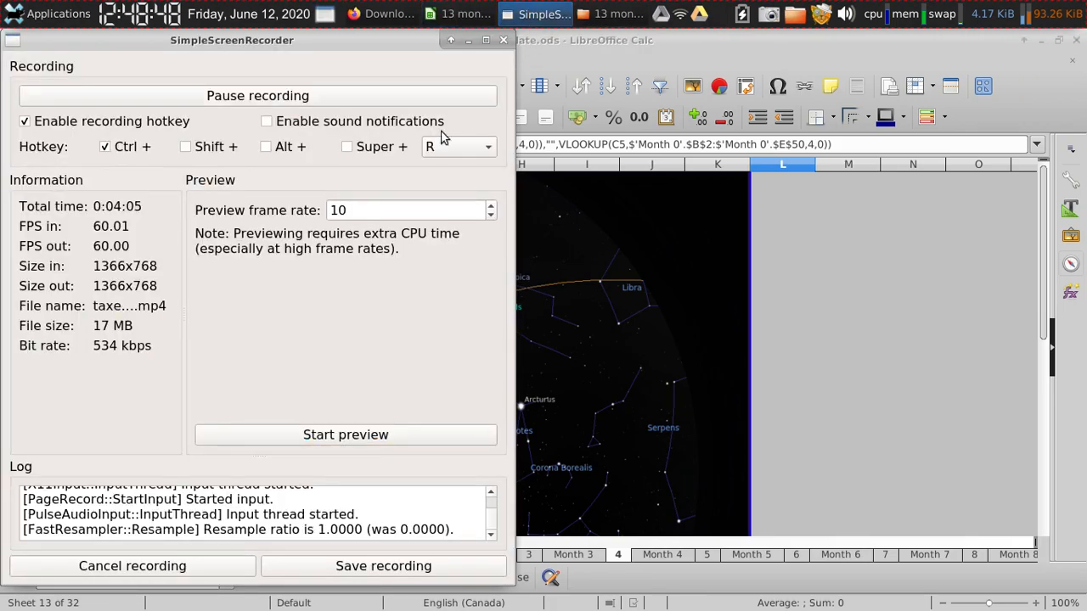